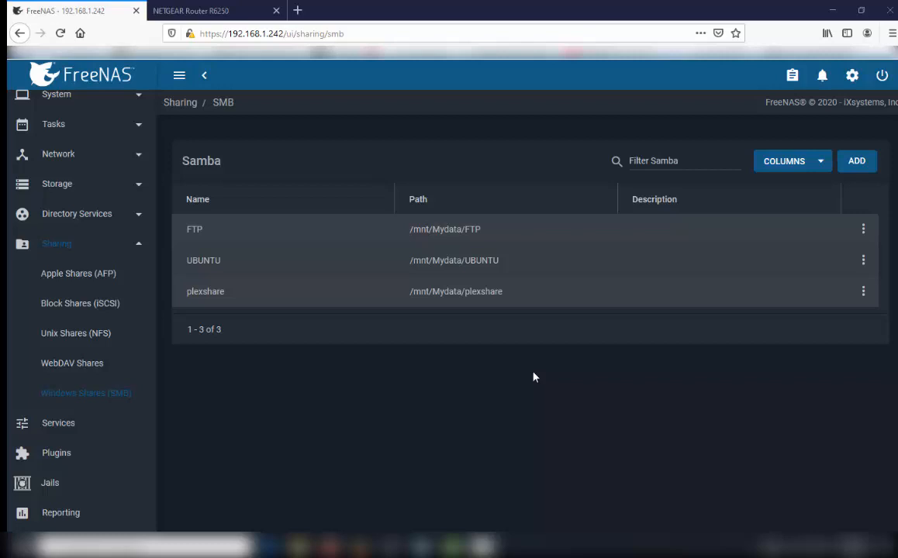
{"action": "mouse_move", "coordinate": [156, 407]}
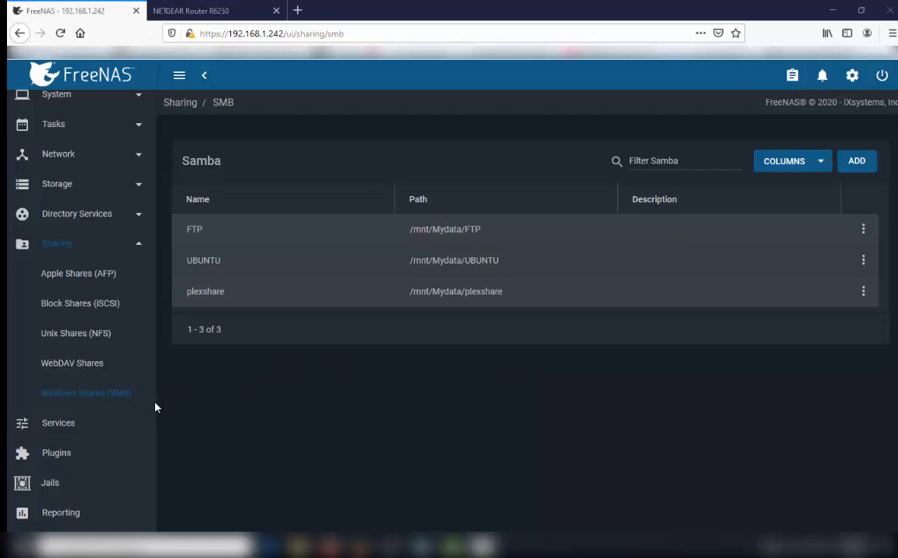
{"action": "mouse_move", "coordinate": [303, 402]}
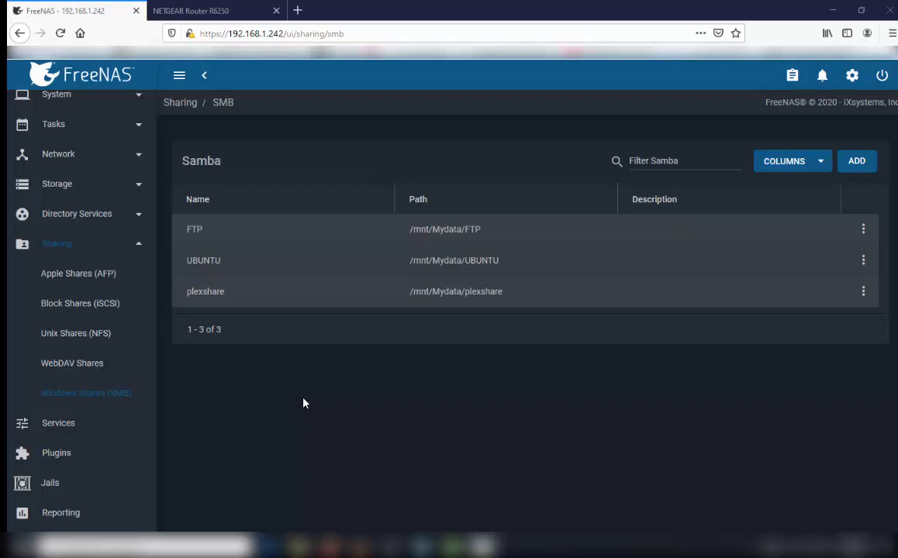
{"action": "mouse_move", "coordinate": [107, 417]}
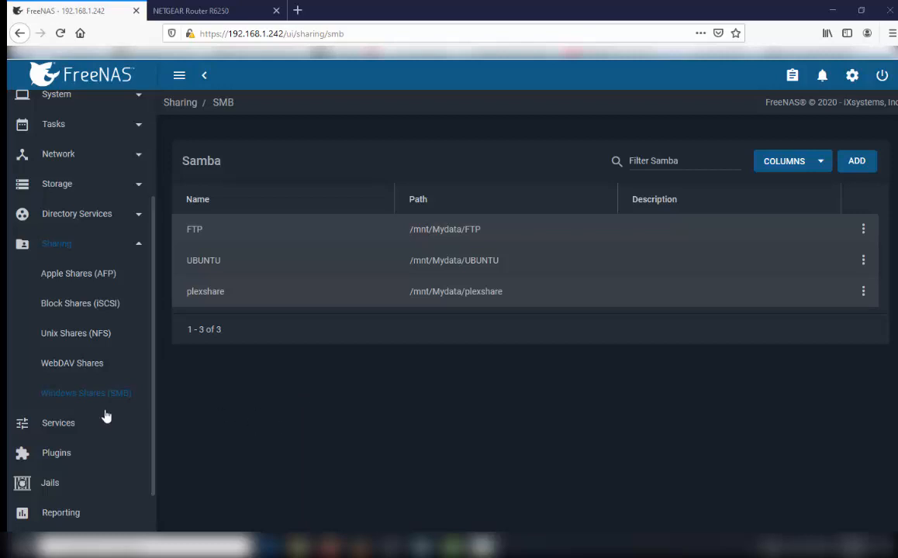
{"action": "mouse_move", "coordinate": [85, 401]}
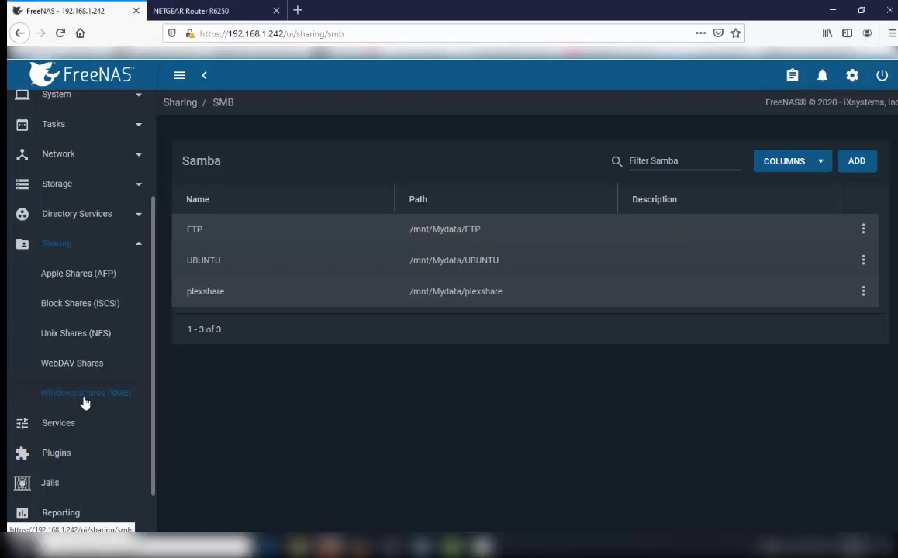
{"action": "mouse_move", "coordinate": [836, 175]}
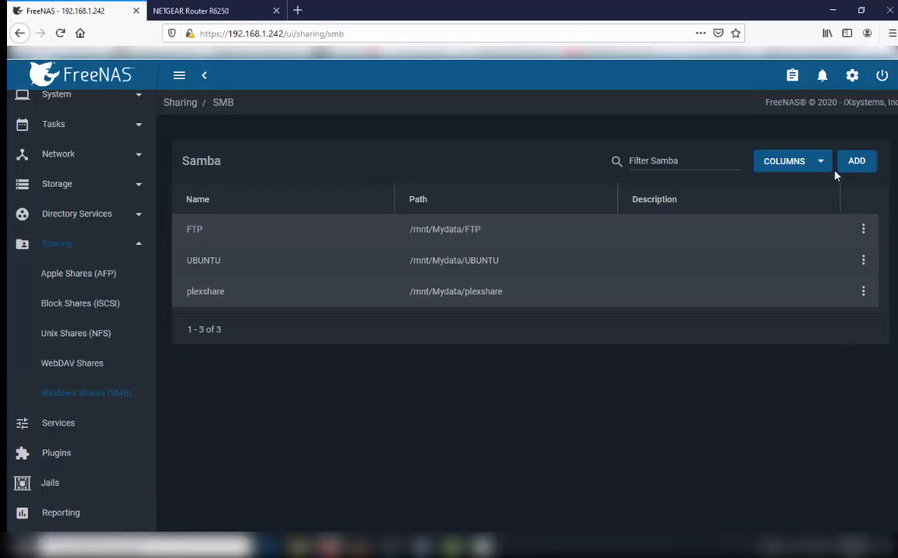
- Start a new SMB share and expand /mnt > Mydata > iocage > jails > nextcloud in the path tree
{"action": "left_click", "coordinate": [856, 160]}
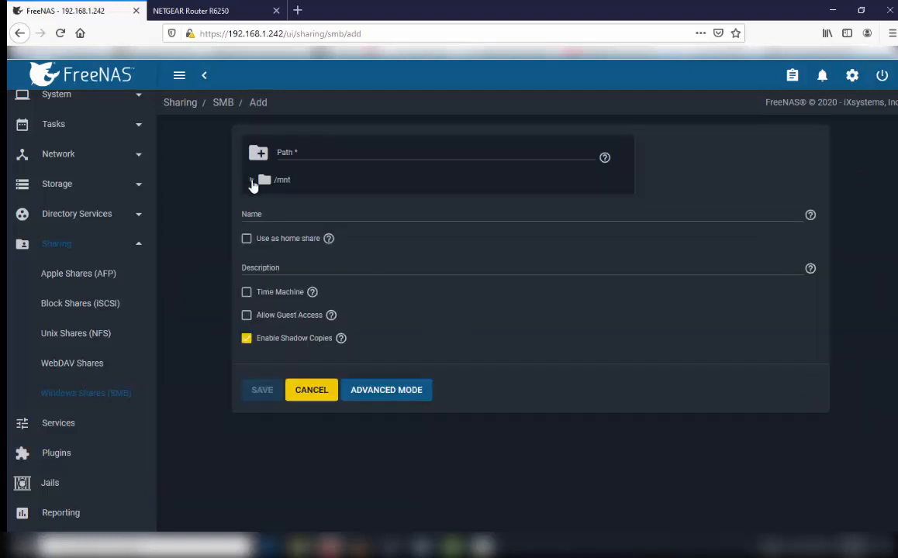
{"action": "left_click", "coordinate": [252, 179]}
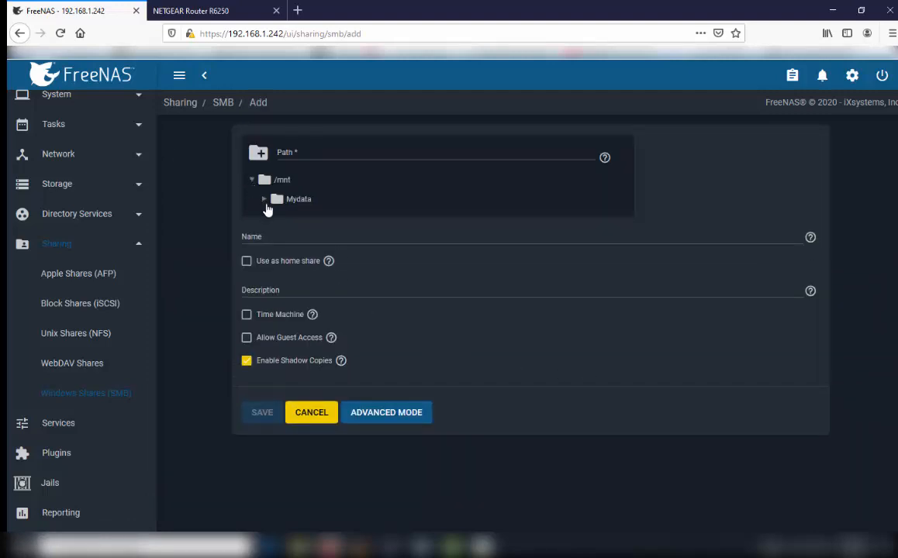
{"action": "left_click", "coordinate": [265, 198]}
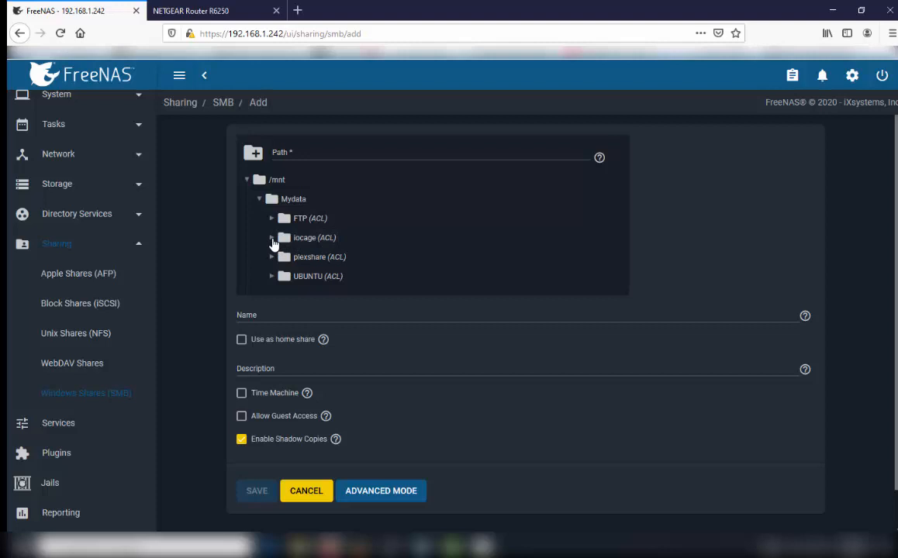
{"action": "left_click", "coordinate": [272, 237]}
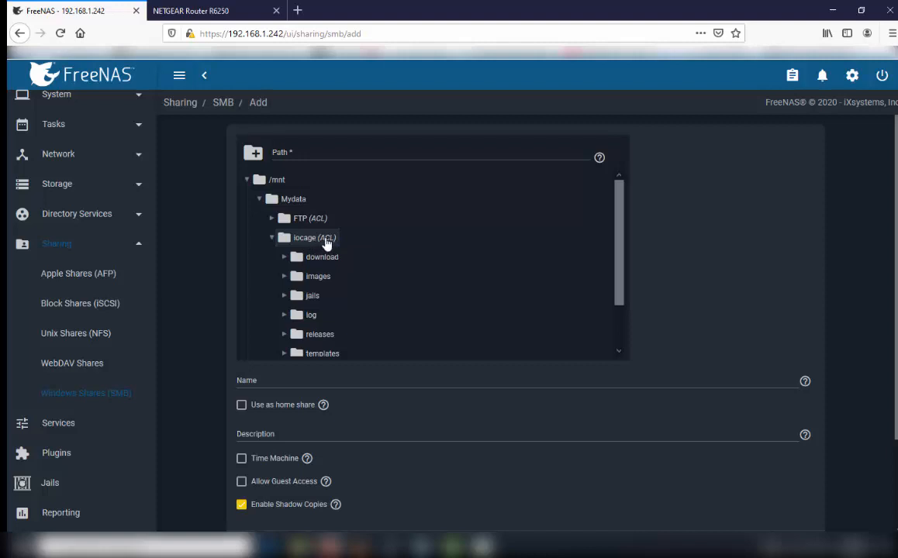
{"action": "mouse_move", "coordinate": [305, 240]}
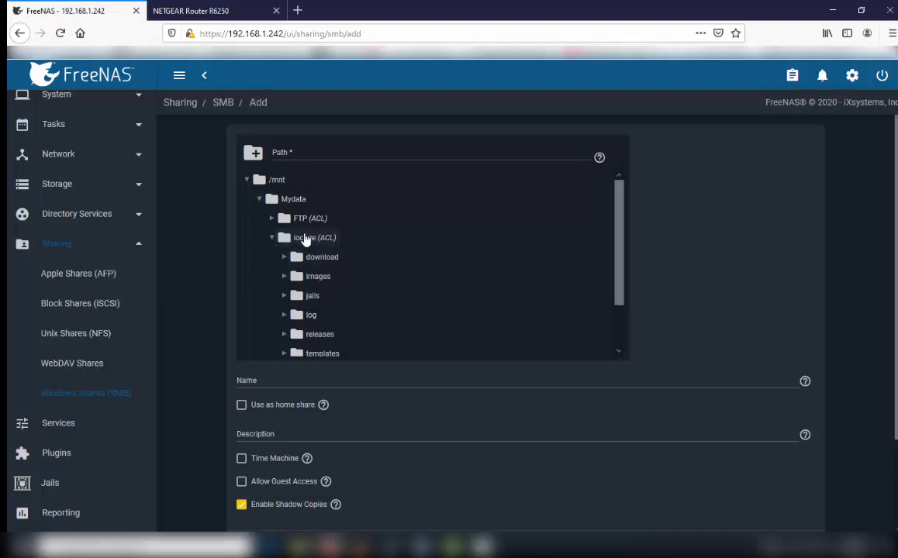
{"action": "scroll", "scroll_direction": "down", "scroll_amount": 3}
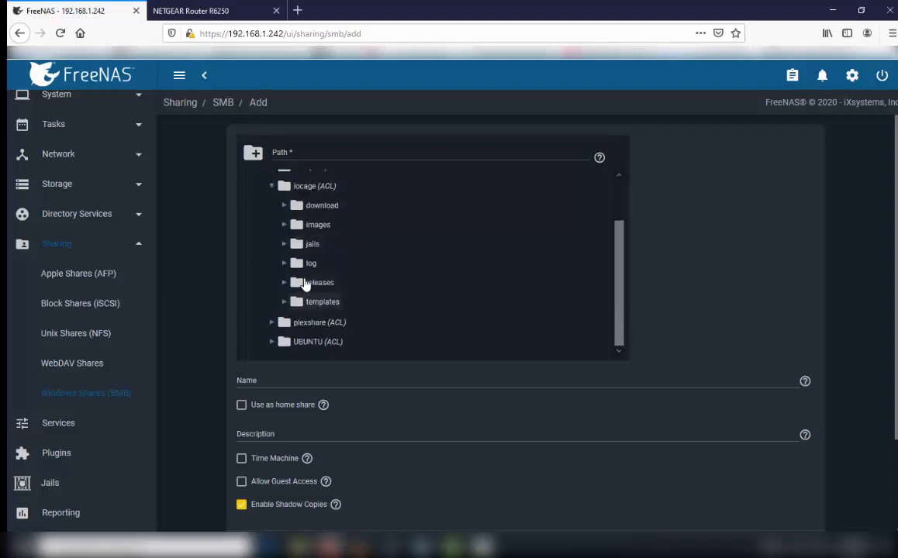
{"action": "left_click", "coordinate": [284, 244]}
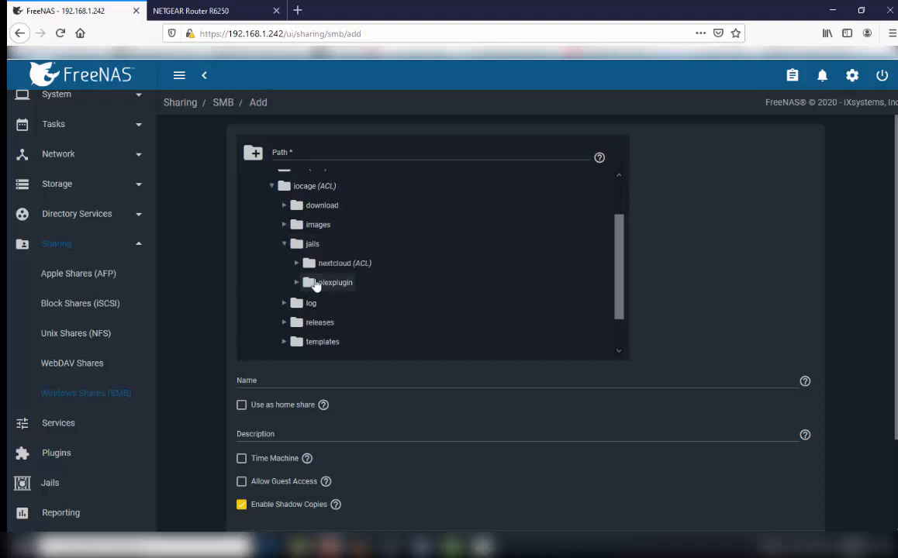
{"action": "left_click", "coordinate": [296, 262]}
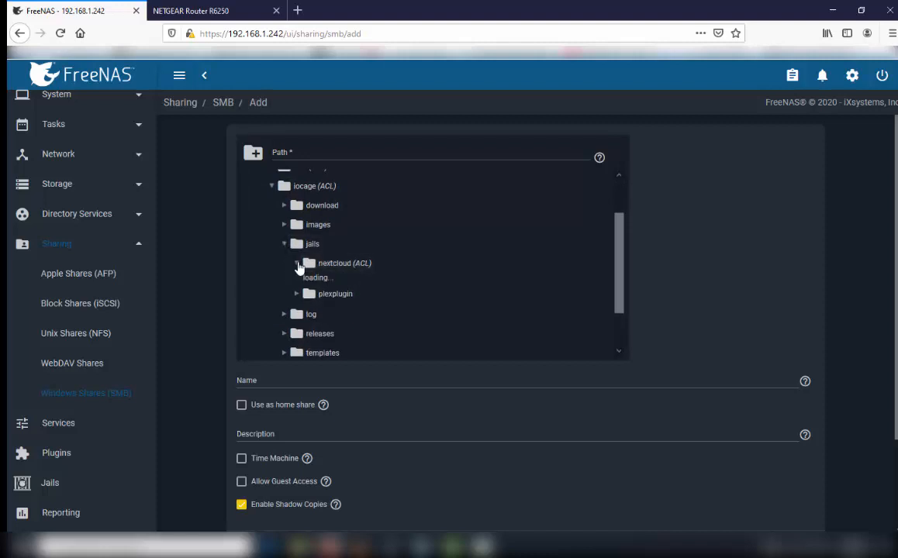
- Expand the nextcloud jail's root, usr and local folders in the path tree
{"action": "left_click", "coordinate": [297, 263]}
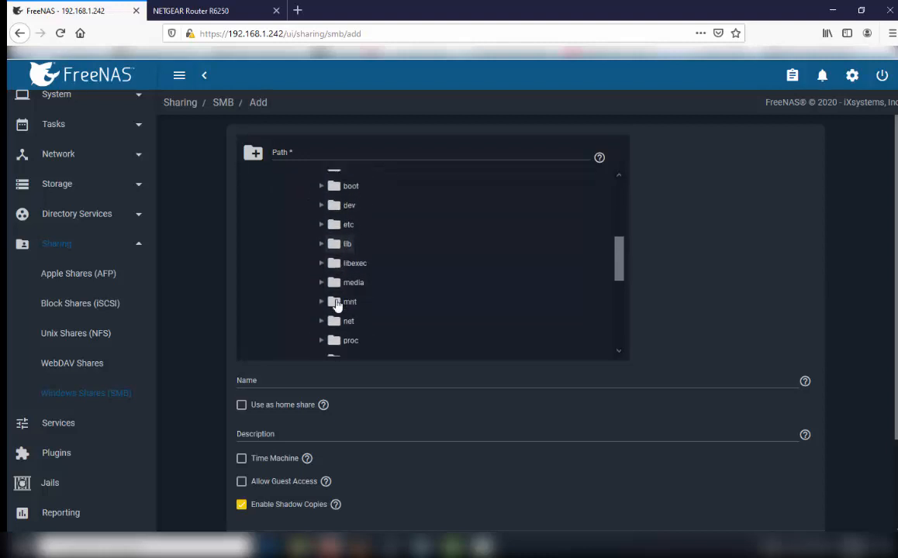
{"action": "scroll", "scroll_direction": "down", "scroll_amount": 3}
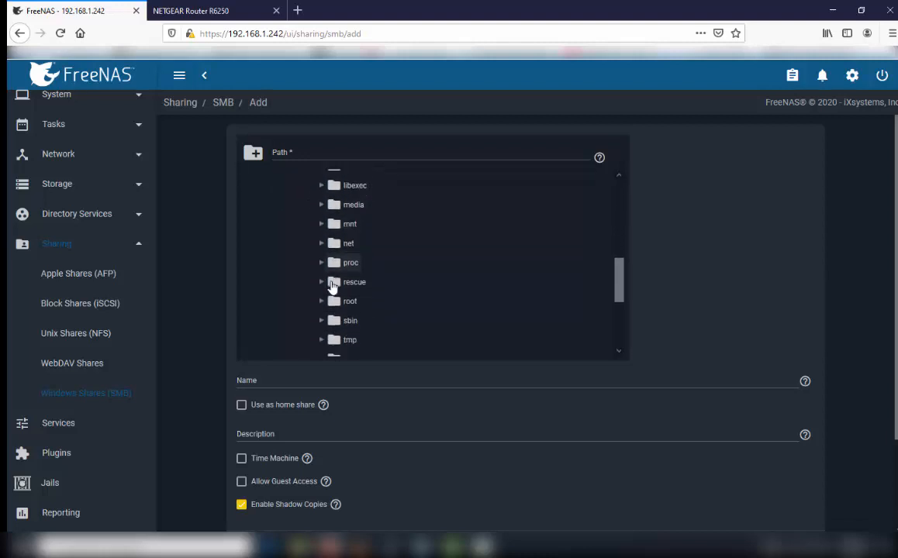
{"action": "left_click", "coordinate": [322, 277]}
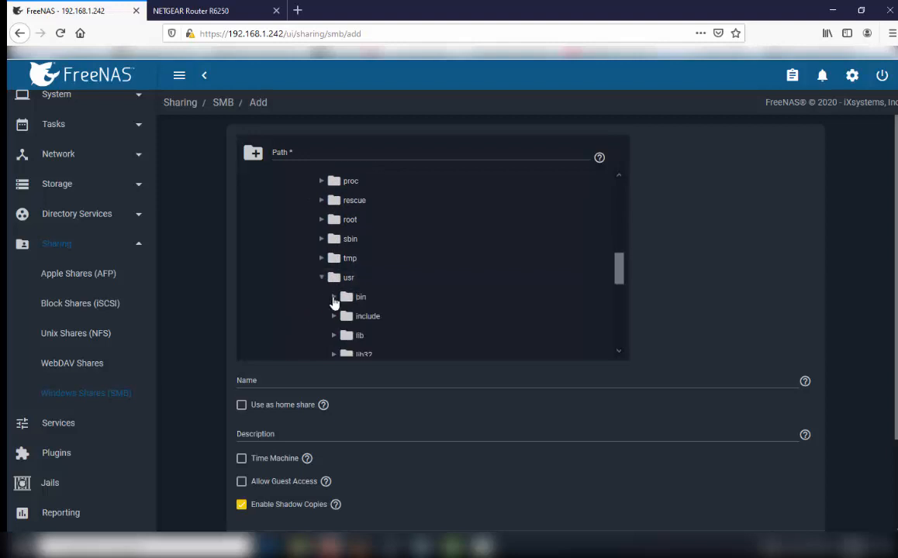
{"action": "scroll", "scroll_direction": "down", "scroll_amount": 3}
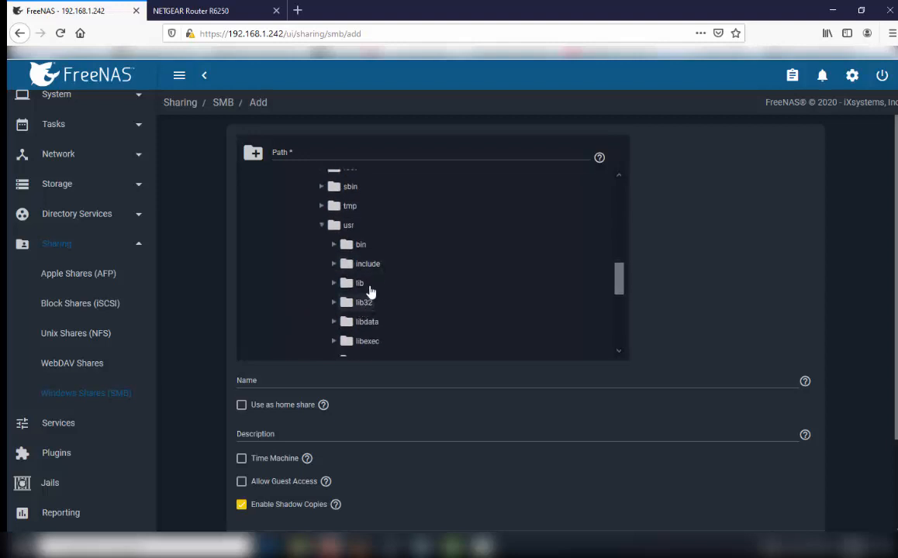
{"action": "scroll", "scroll_direction": "down", "scroll_amount": 3}
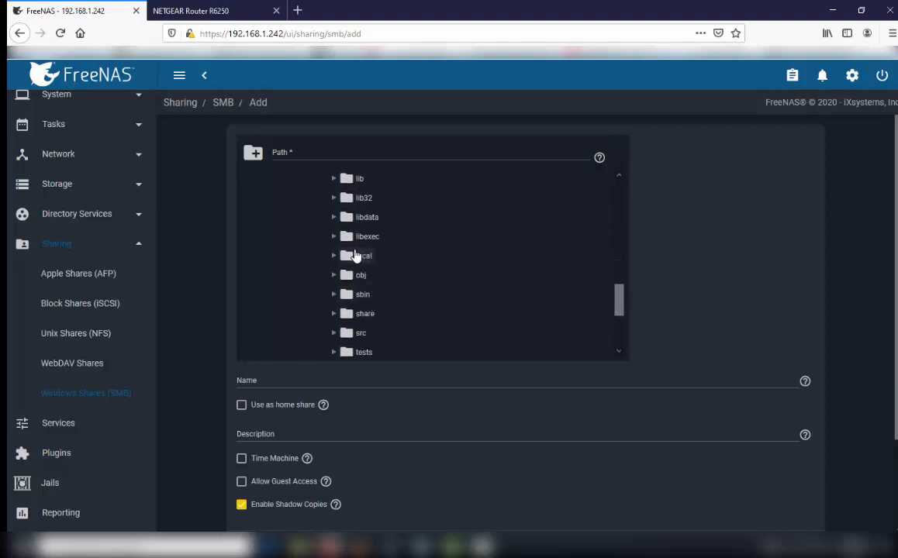
{"action": "left_click", "coordinate": [334, 255]}
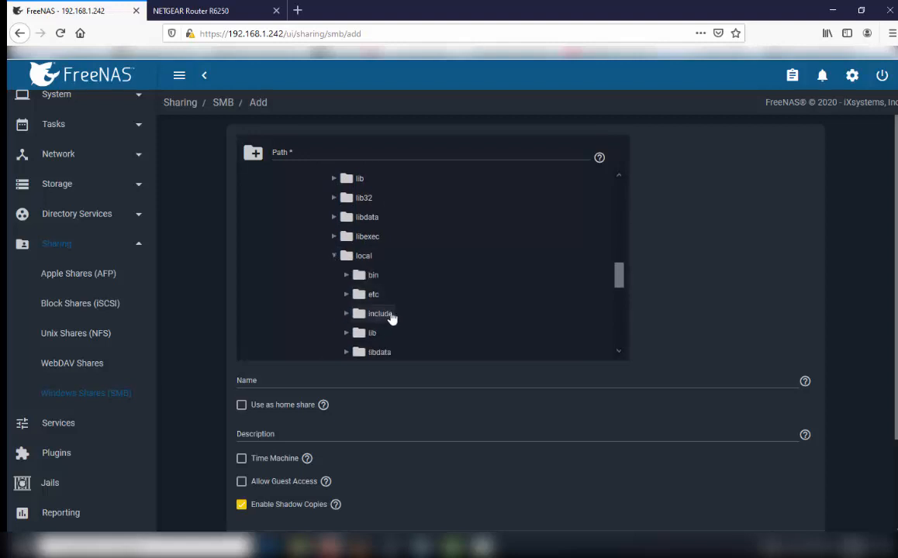
- Expand www > nextcloud and choose the config folder as the share path
{"action": "scroll", "scroll_direction": "down", "scroll_amount": 3}
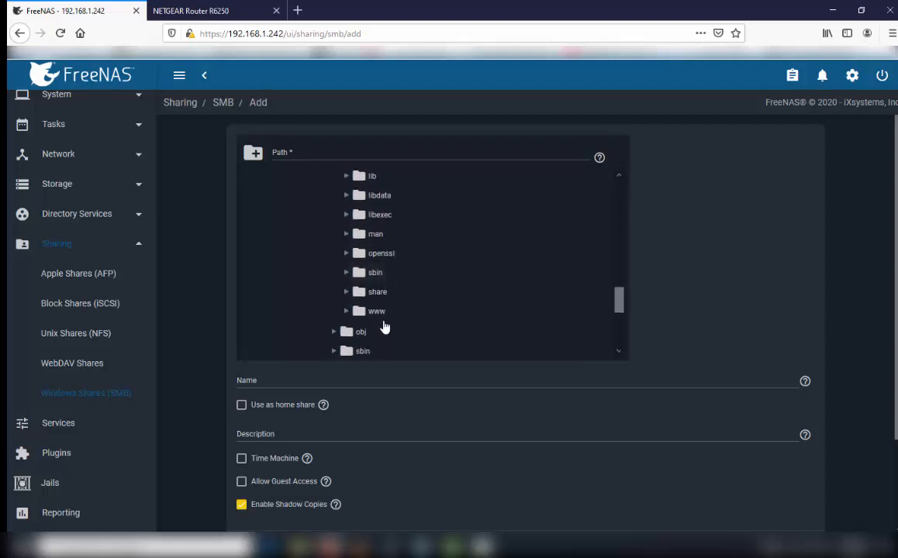
{"action": "left_click", "coordinate": [347, 310]}
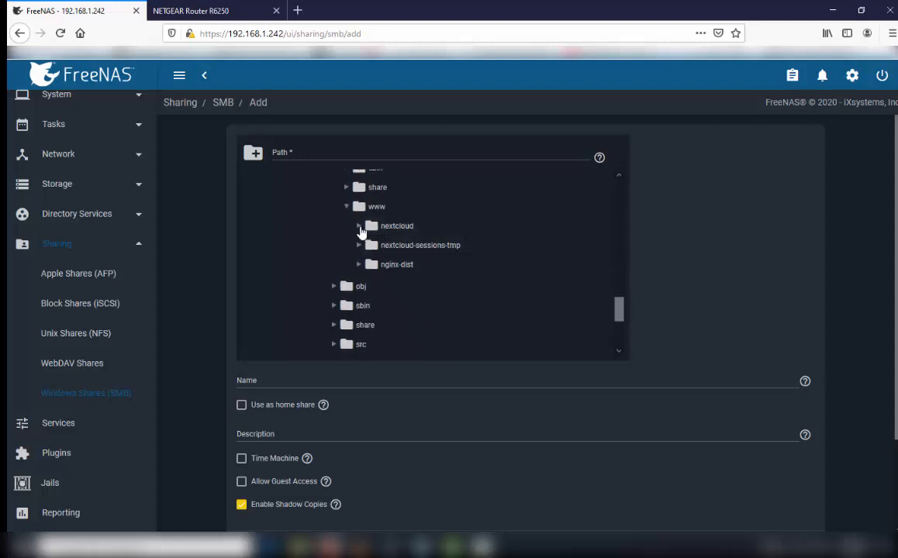
{"action": "left_click", "coordinate": [359, 226]}
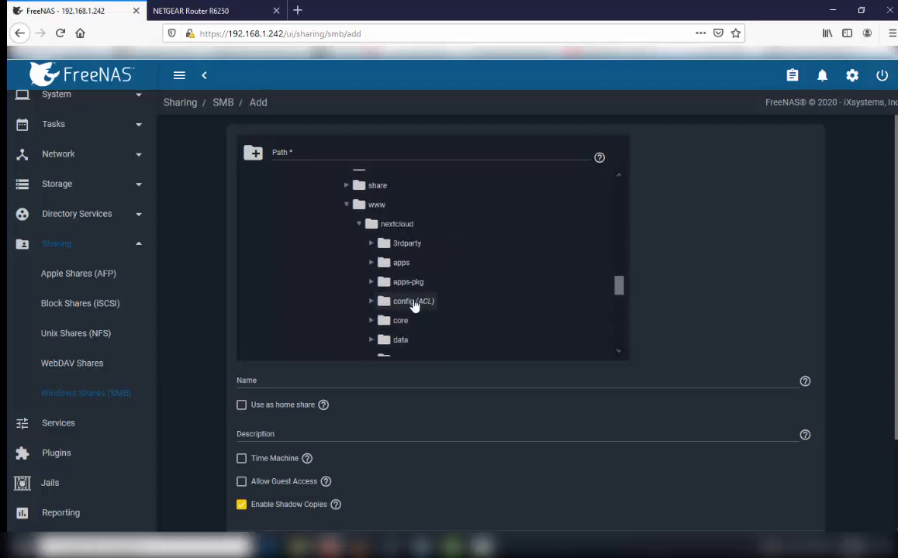
{"action": "left_click", "coordinate": [413, 301]}
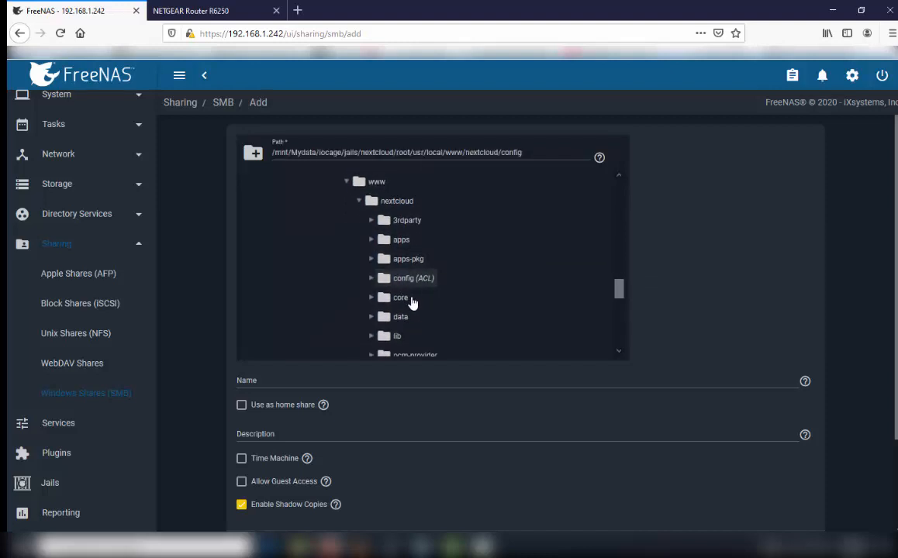
{"action": "mouse_move", "coordinate": [440, 284]}
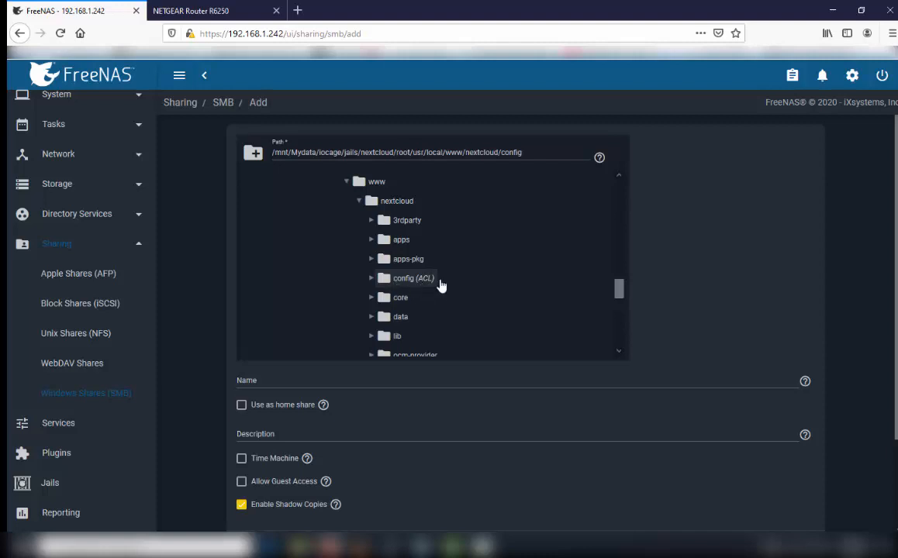
{"action": "mouse_move", "coordinate": [398, 281]}
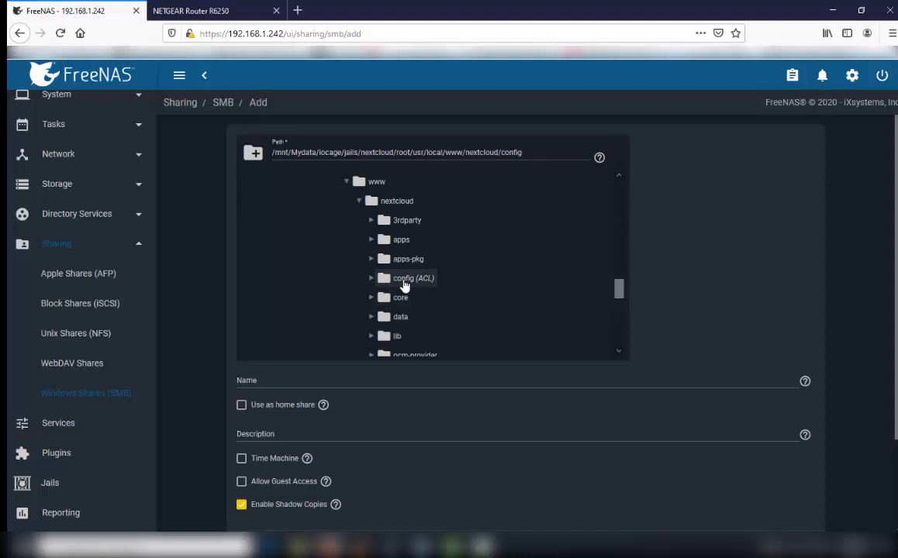
{"action": "mouse_move", "coordinate": [411, 297]}
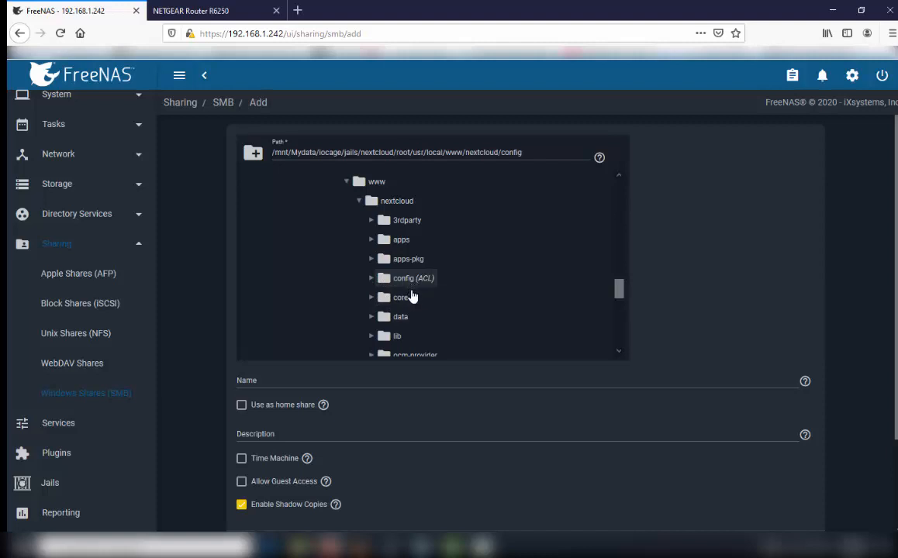
{"action": "scroll", "scroll_direction": "down", "scroll_amount": 3}
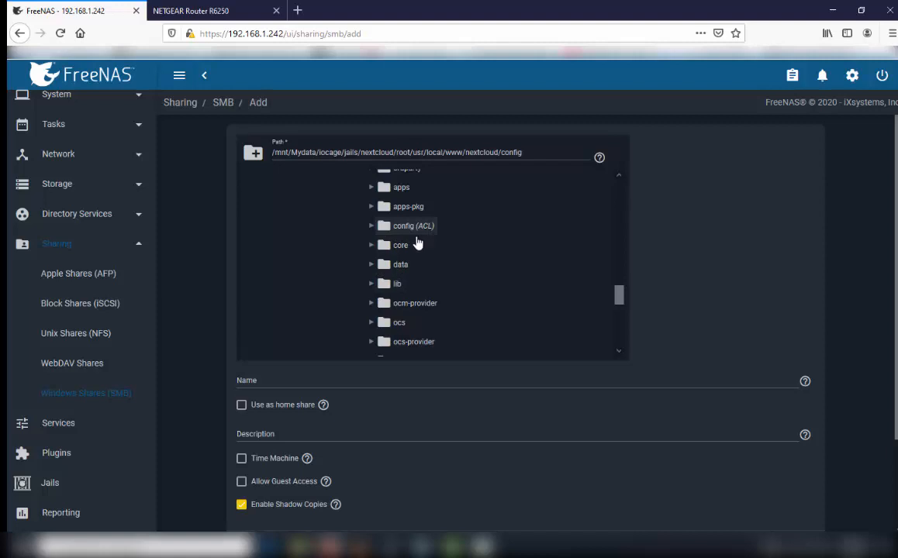
{"action": "mouse_move", "coordinate": [419, 298]}
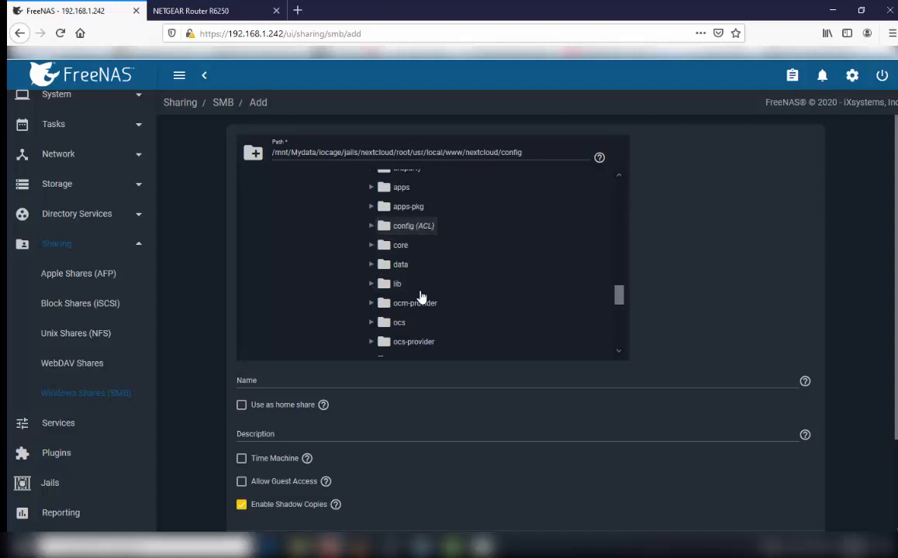
{"action": "scroll", "scroll_direction": "down", "scroll_amount": 3}
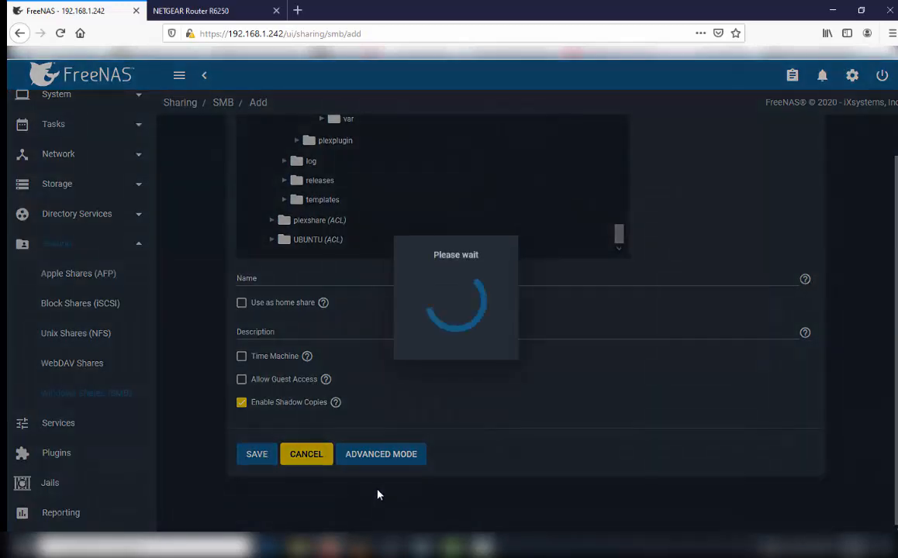
{"action": "mouse_move", "coordinate": [386, 489]}
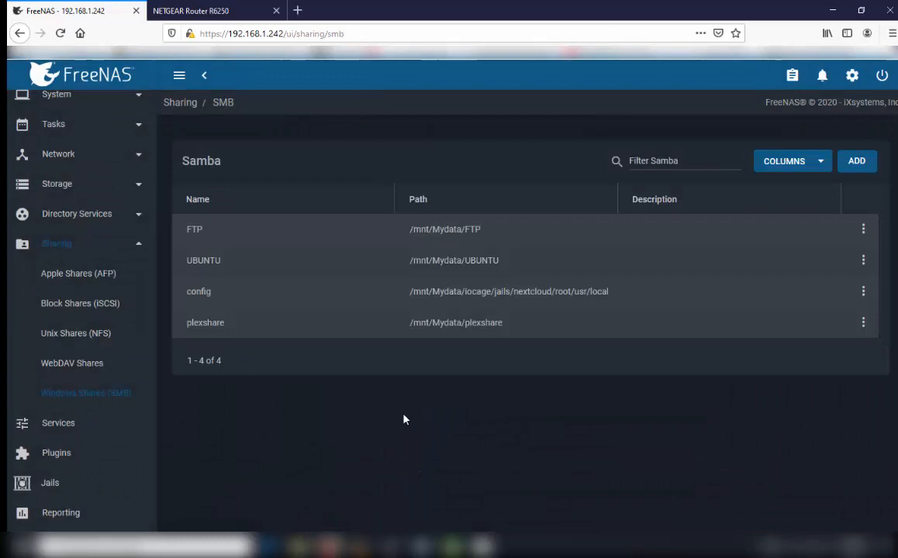
{"action": "mouse_move", "coordinate": [314, 486]}
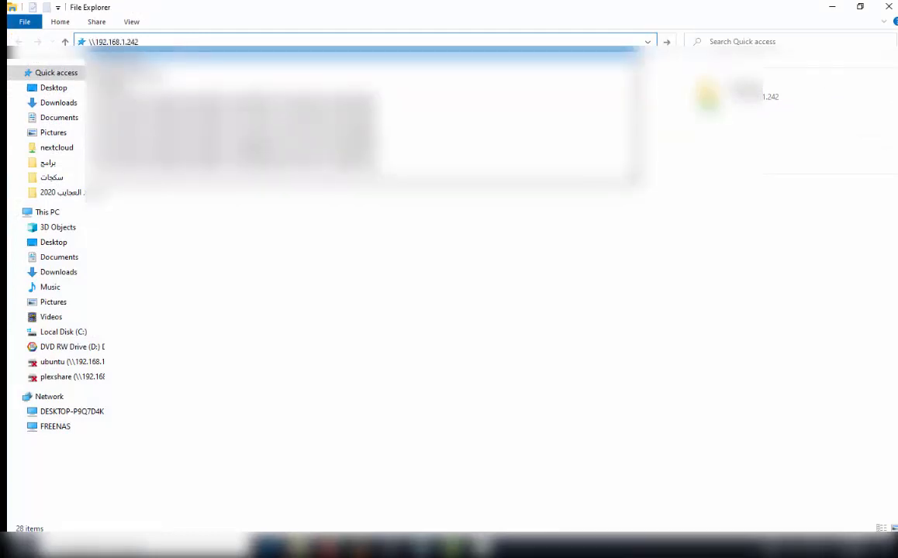
- Browse to \\192.168.1.242, open the config share, and select config.php
{"action": "left_click", "coordinate": [115, 41]}
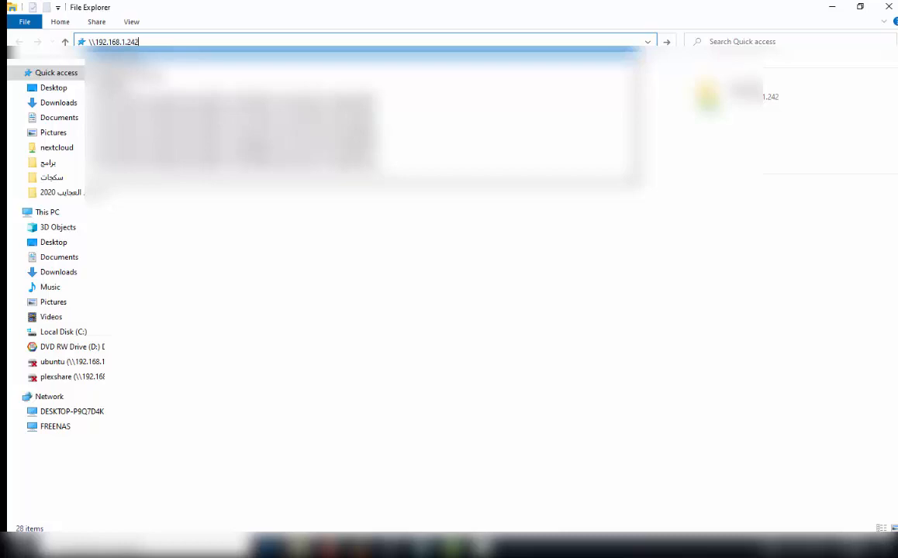
{"action": "key", "text": "Return"}
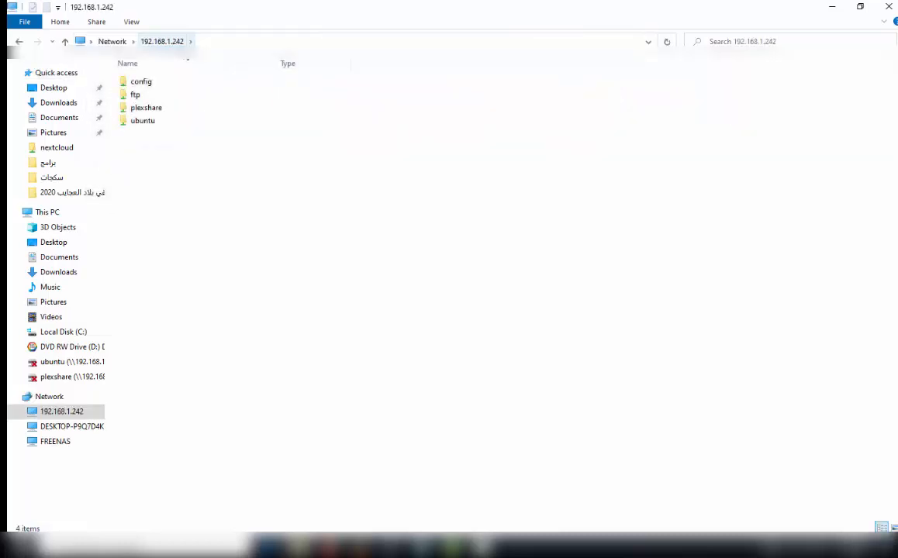
{"action": "left_click", "coordinate": [141, 82]}
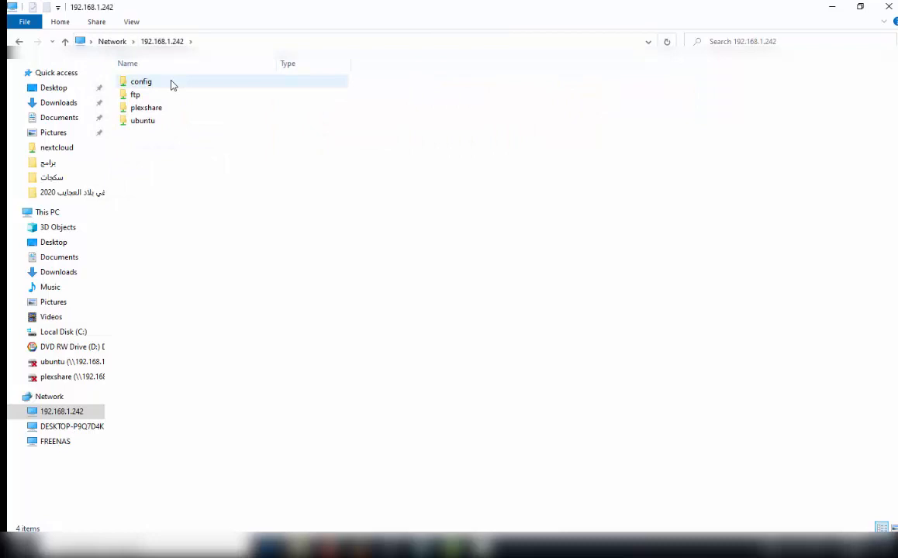
{"action": "double_click", "coordinate": [140, 81]}
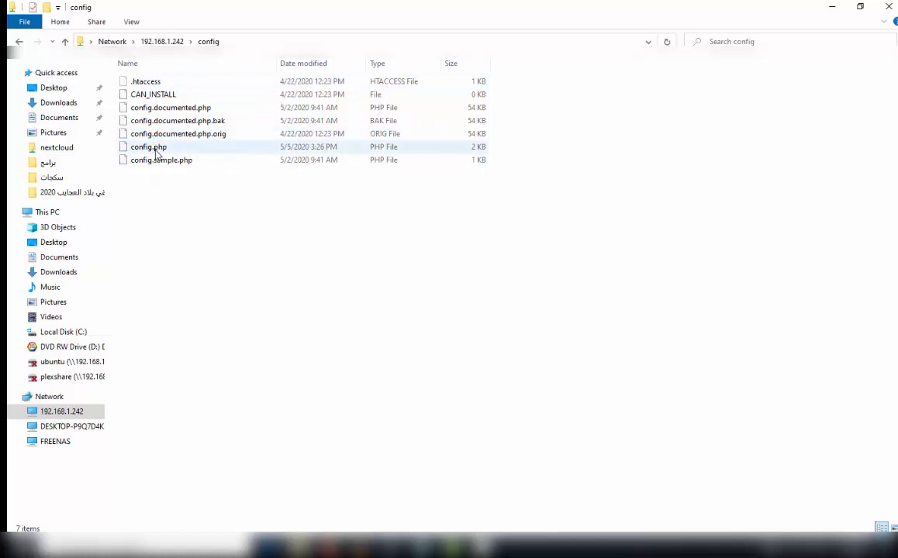
{"action": "left_click", "coordinate": [148, 146]}
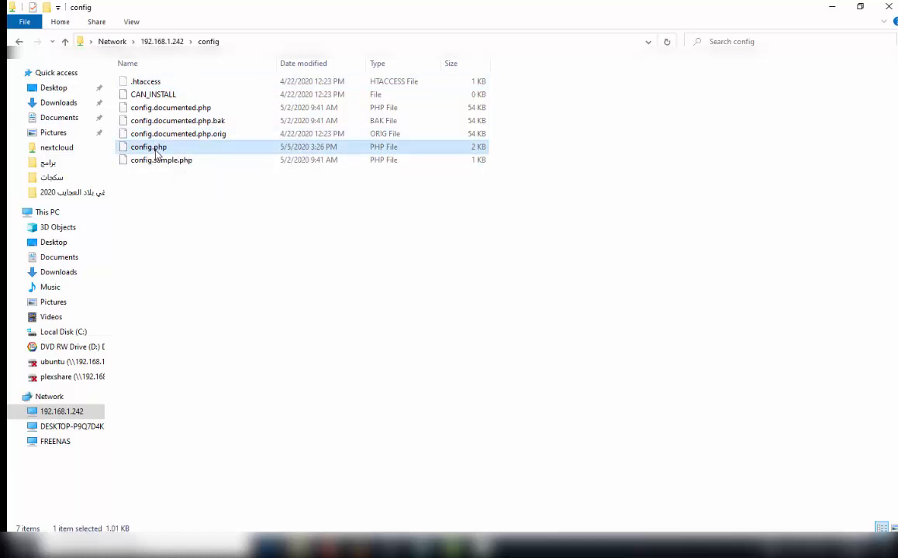
- Open config.php in Notepad++ from its context menu
{"action": "right_click", "coordinate": [148, 146]}
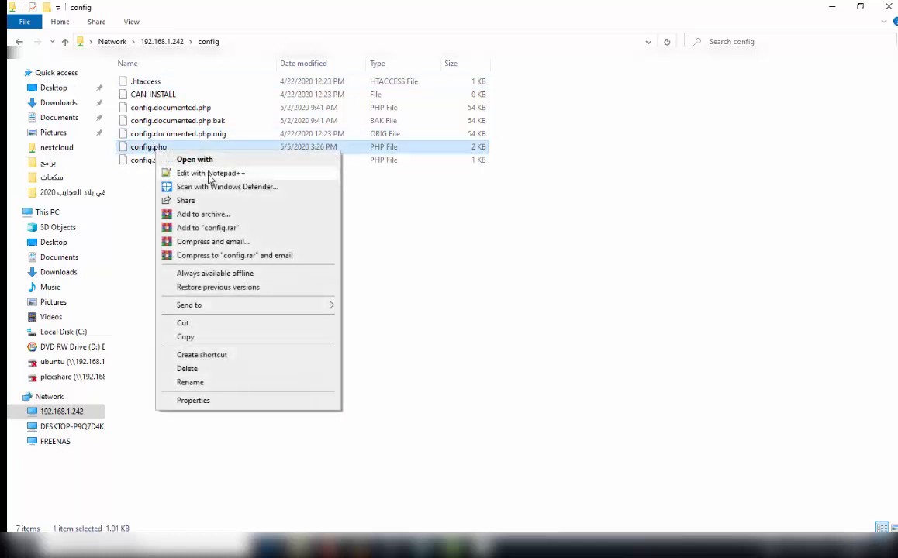
{"action": "left_click", "coordinate": [210, 173]}
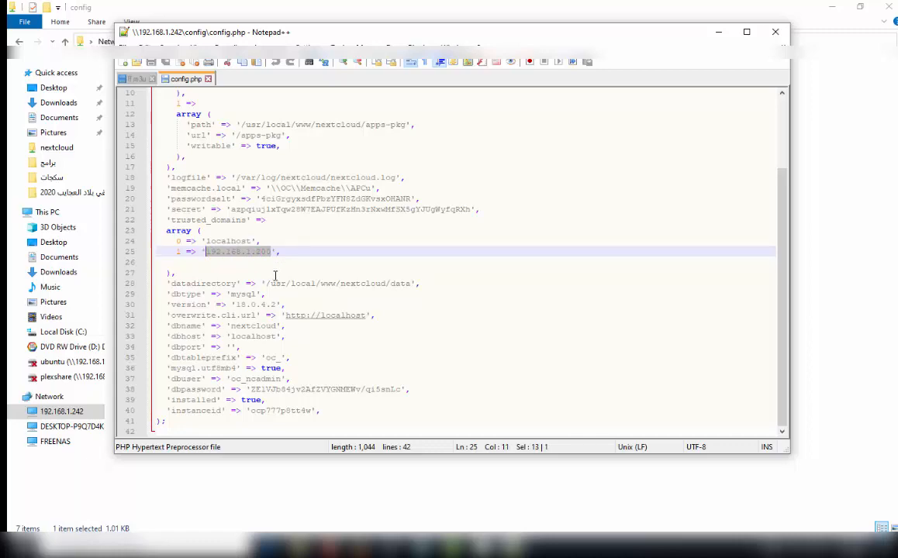
- On the blank line after 192.168.1.200, begin a third trusted_domains entry: 2 => '
{"action": "left_click", "coordinate": [198, 262]}
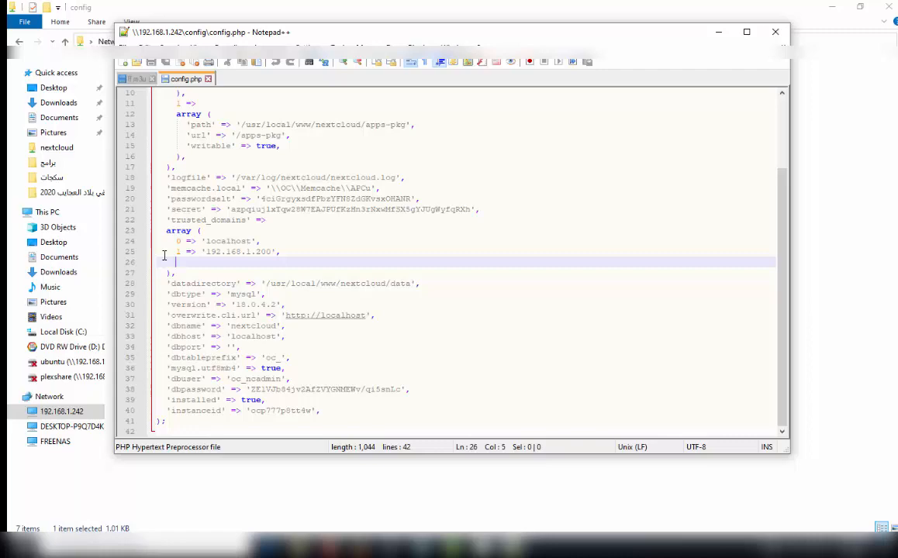
{"action": "type", "text": "2"}
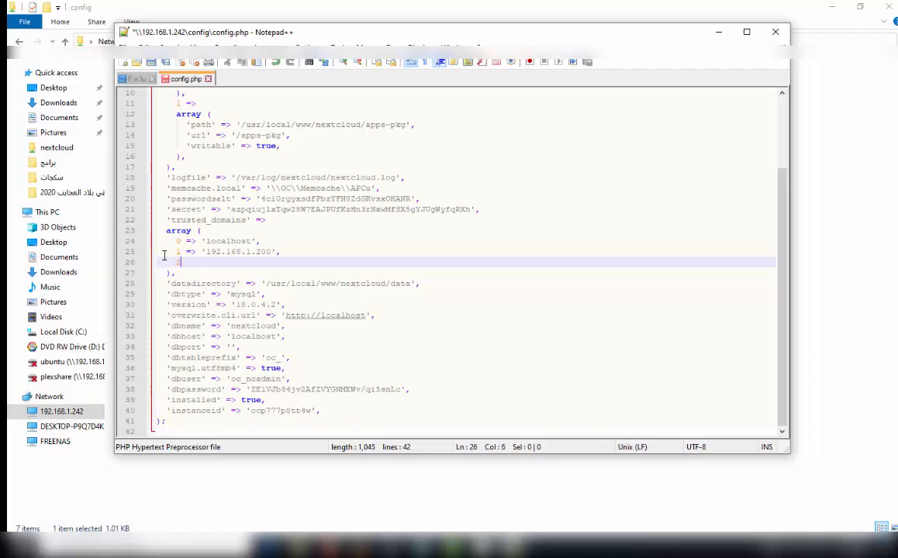
{"action": "type", "text": "2"}
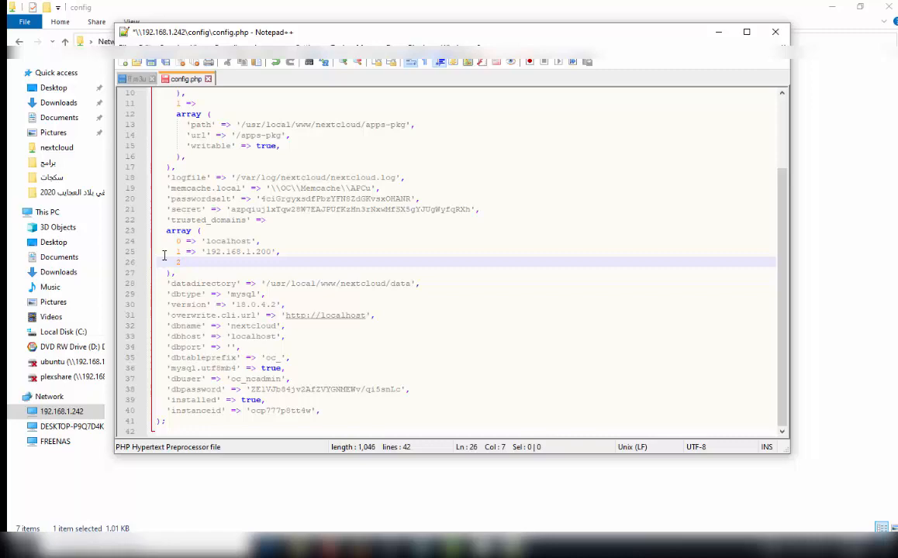
{"action": "type", "text": "="}
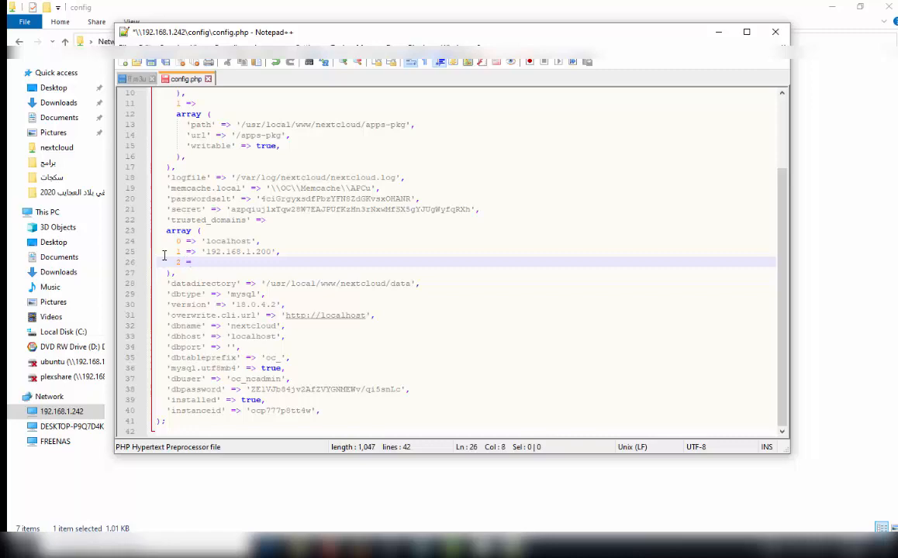
{"action": "type", "text": ">"}
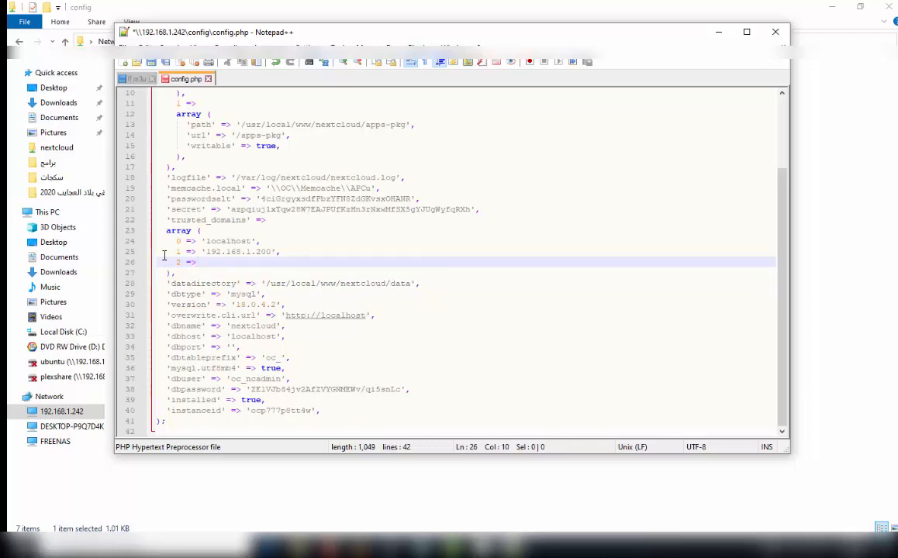
{"action": "type", "text": "'"}
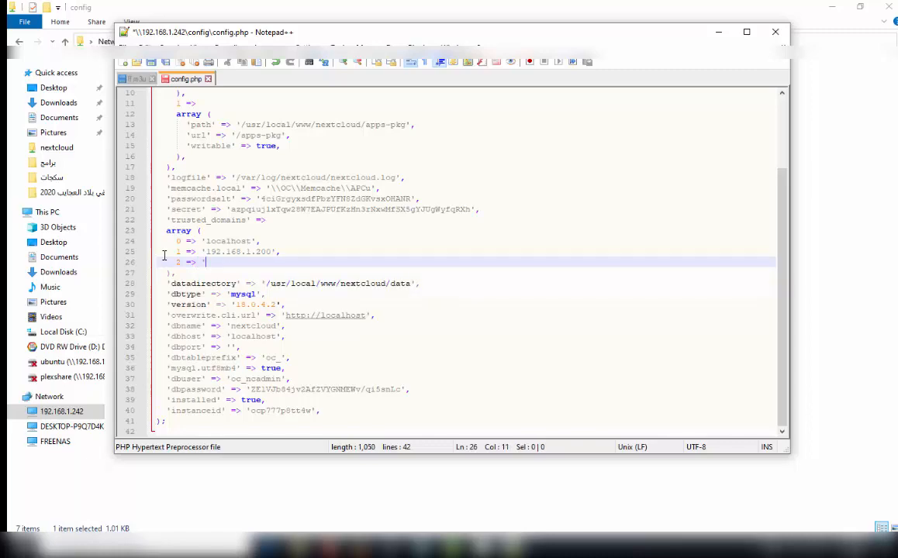
{"action": "mouse_move", "coordinate": [241, 265]}
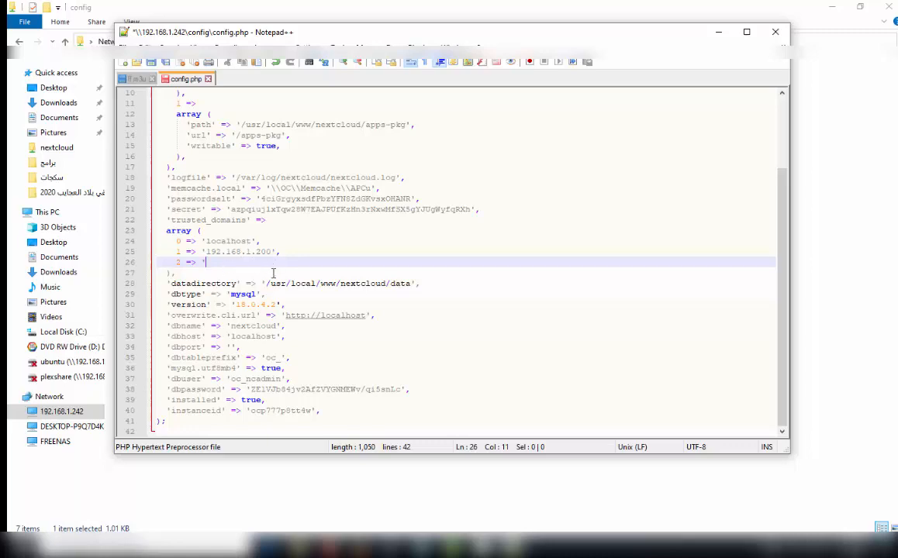
{"action": "type", "text": "2:"}
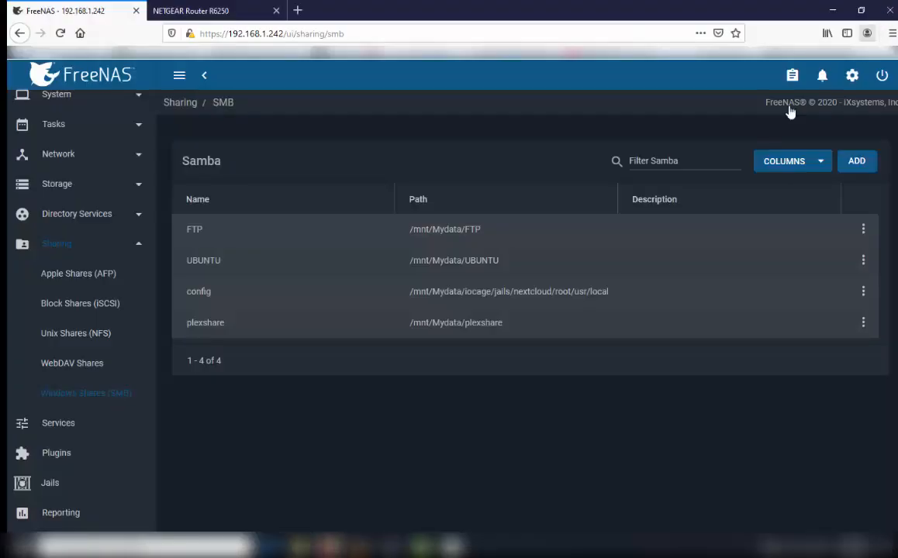
{"action": "mouse_move", "coordinate": [181, 456]}
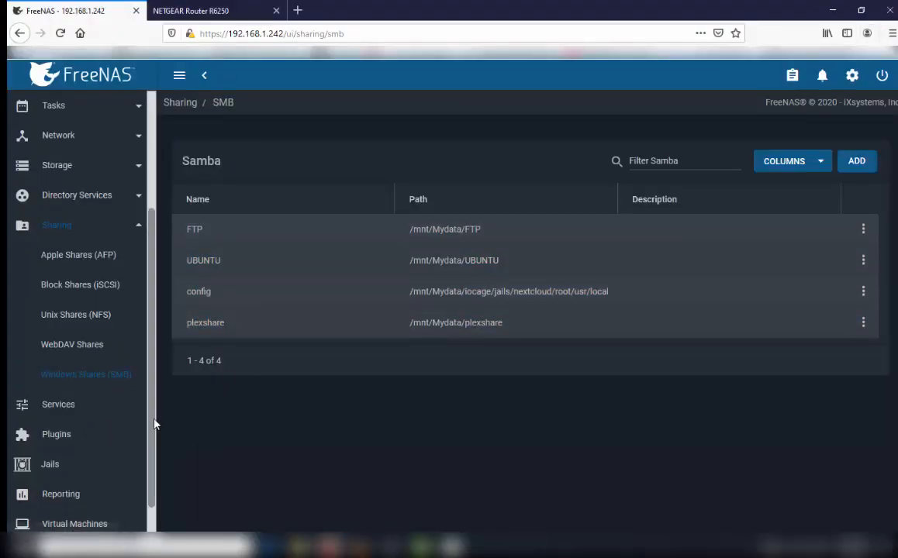
- Go to FreeNAS Plugins and expand the nextcloud jail's details
{"action": "scroll", "scroll_direction": "down", "scroll_amount": 3}
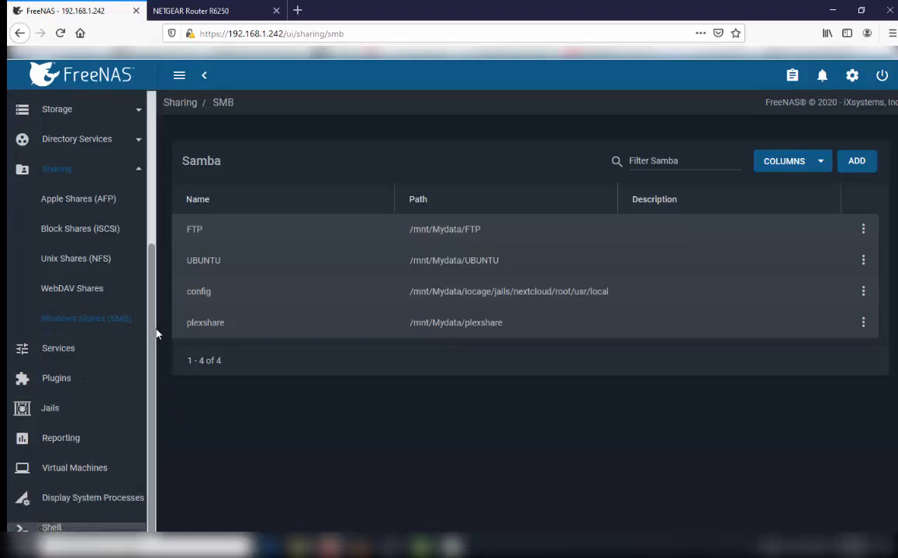
{"action": "scroll", "scroll_direction": "up", "scroll_amount": 3}
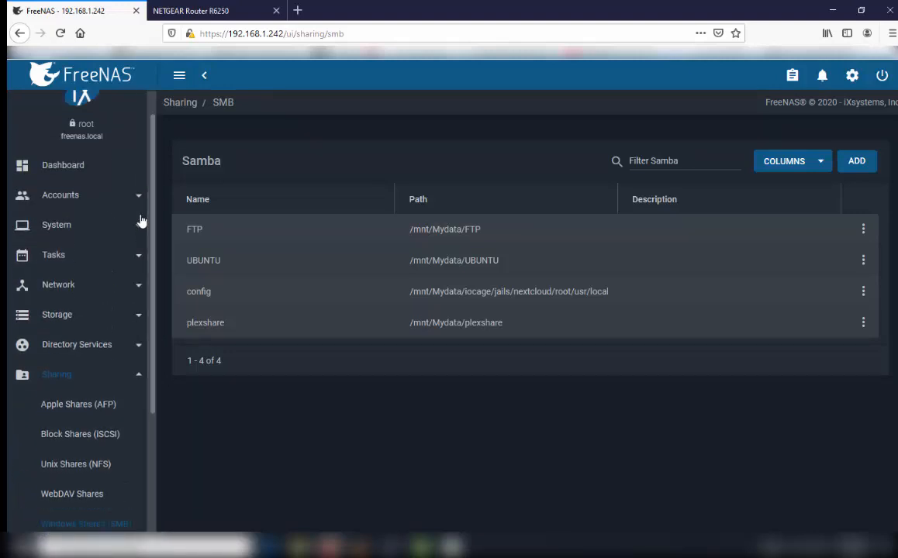
{"action": "mouse_move", "coordinate": [159, 308]}
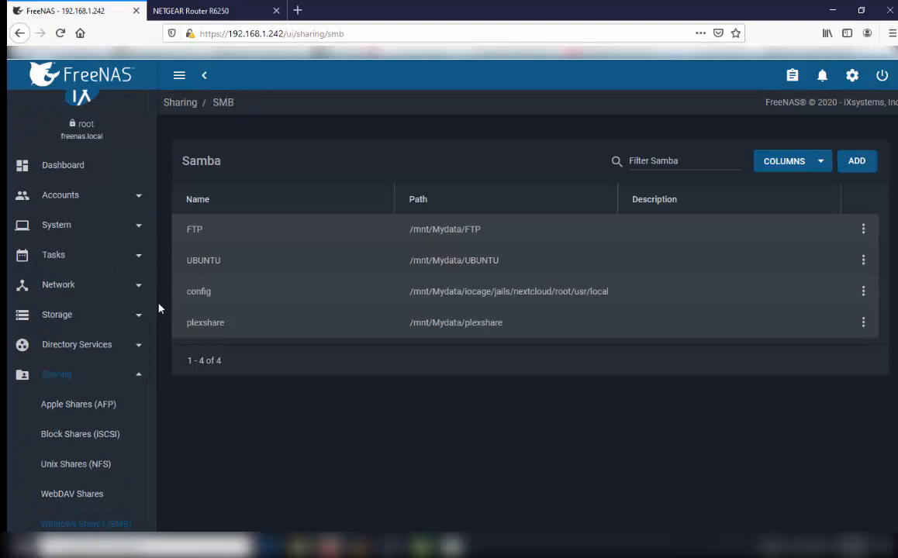
{"action": "scroll", "scroll_direction": "down", "scroll_amount": 3}
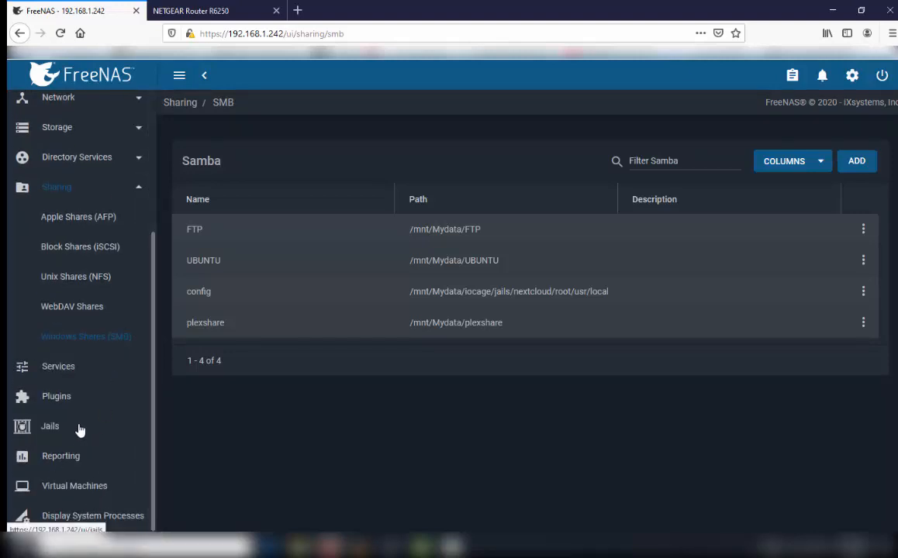
{"action": "left_click", "coordinate": [56, 397]}
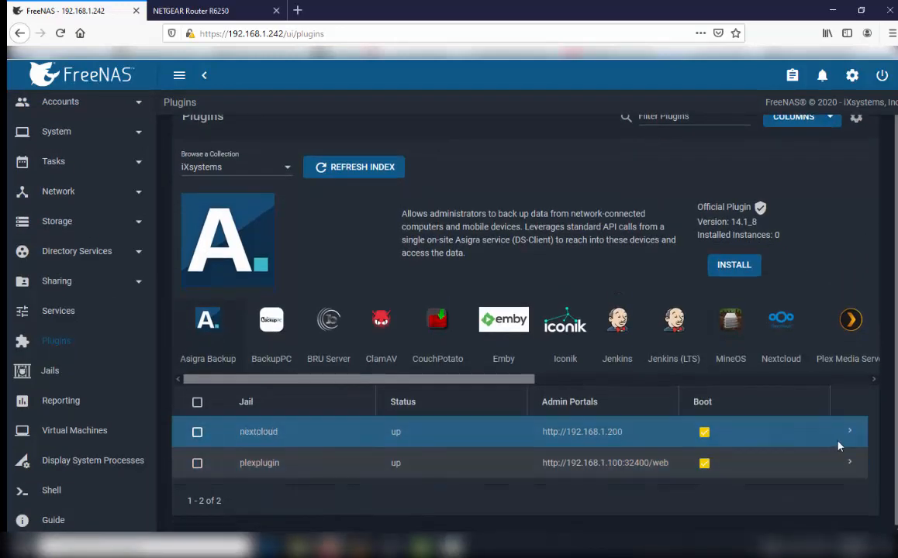
{"action": "left_click", "coordinate": [849, 431]}
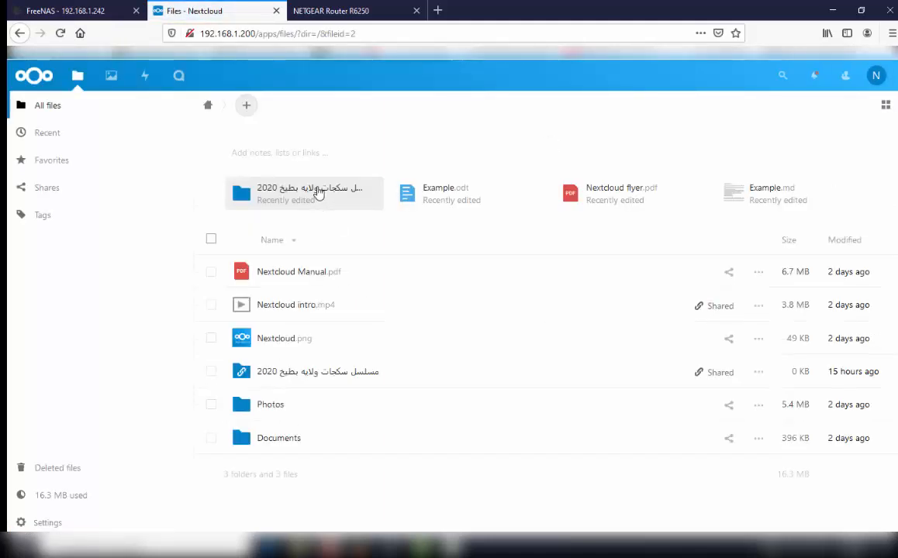
{"action": "mouse_move", "coordinate": [497, 345]}
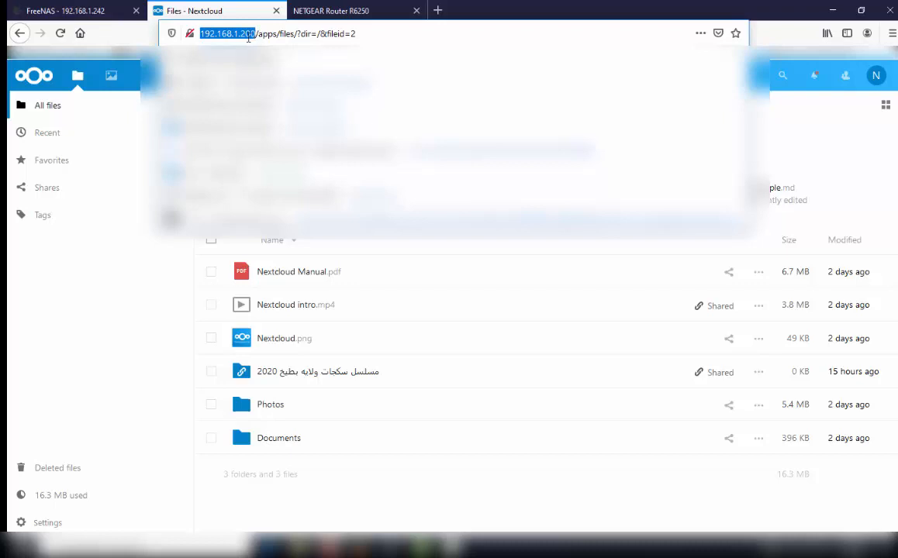
{"action": "mouse_move", "coordinate": [248, 33]}
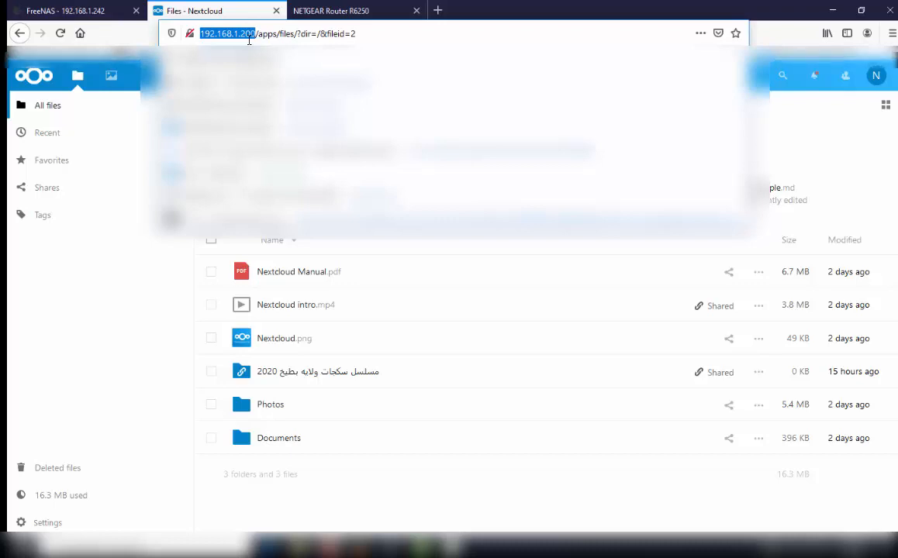
- Switch to the NETGEAR router's admin page tab
{"action": "left_click", "coordinate": [331, 10]}
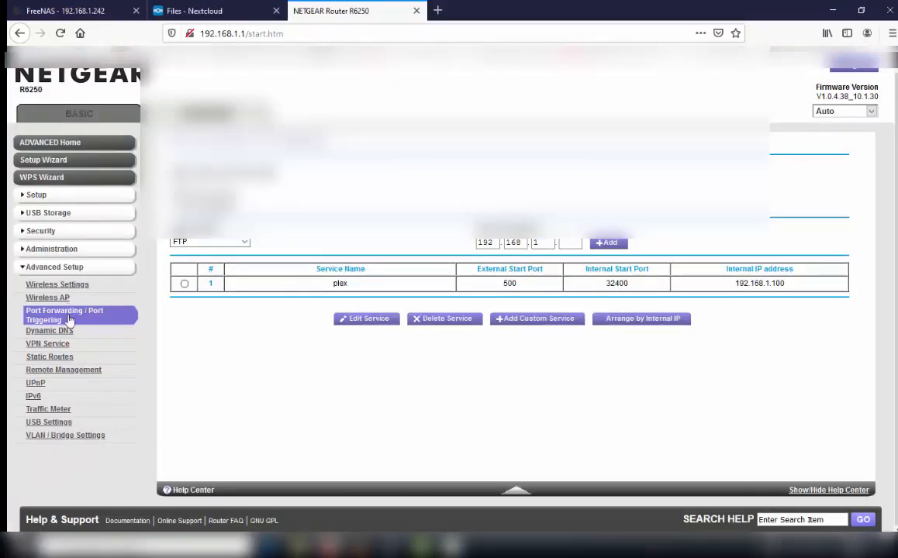
- Open Port Forwarding settings and start a new custom service
{"action": "left_click", "coordinate": [64, 314]}
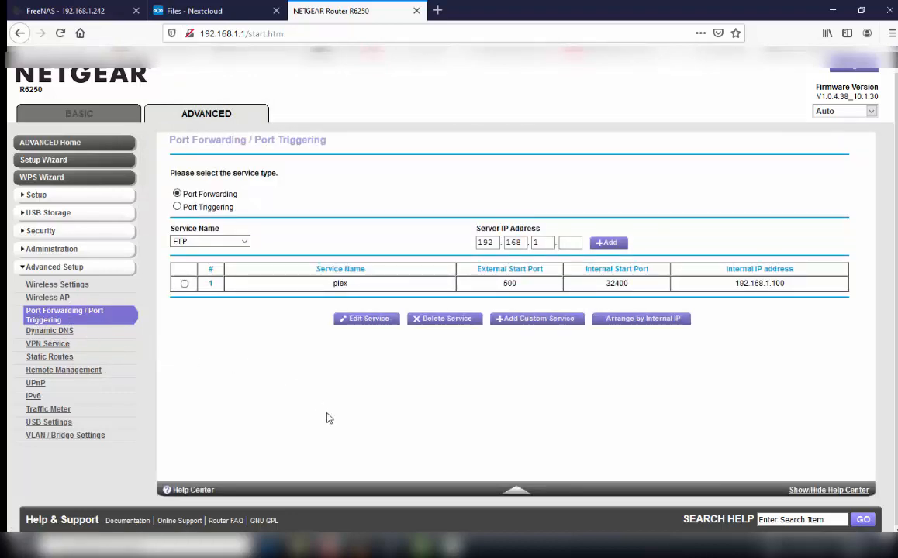
{"action": "mouse_move", "coordinate": [531, 325]}
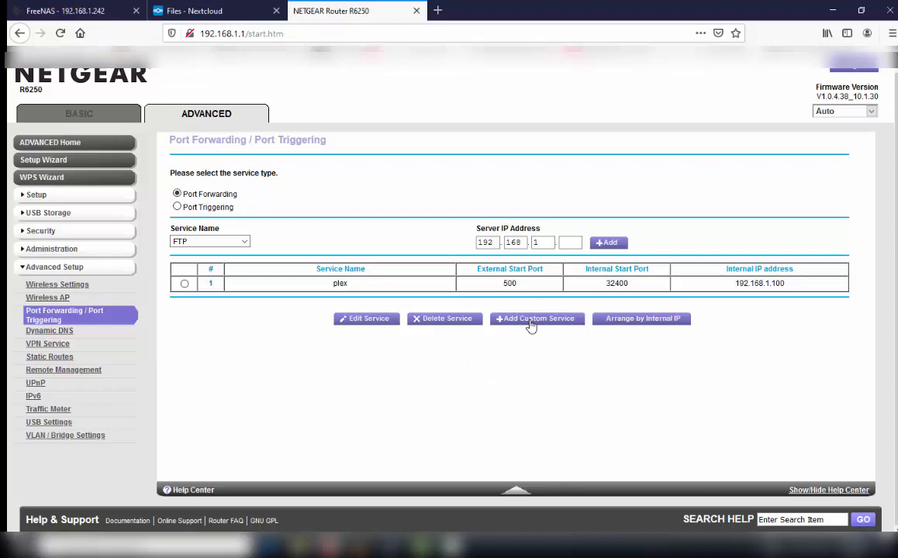
{"action": "left_click", "coordinate": [536, 318]}
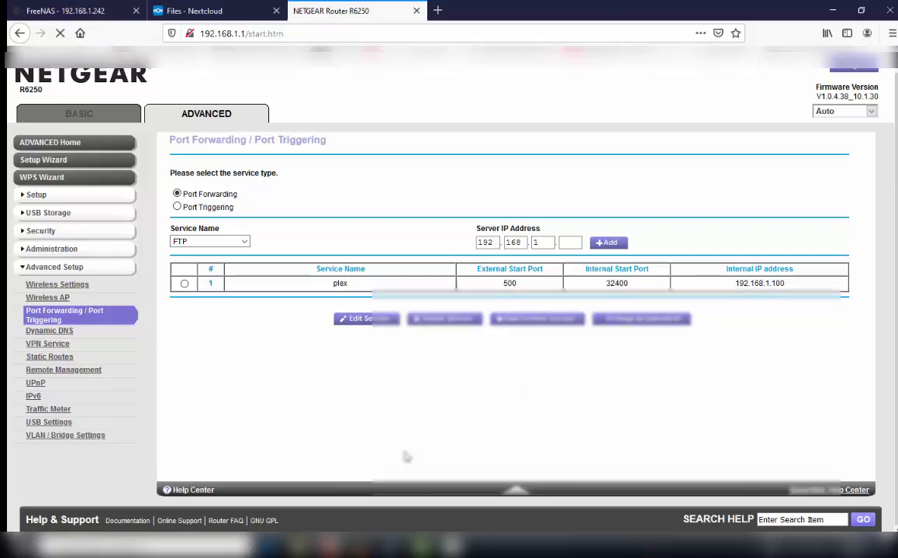
{"action": "left_click", "coordinate": [538, 319]}
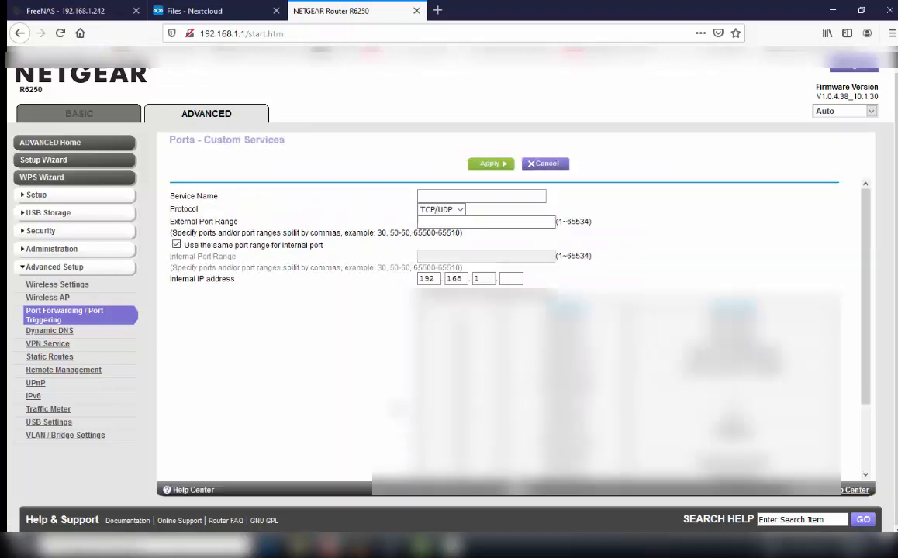
- Add the 'next cloud' service forwarding port 80 to 192.168.1.200, and apply
{"action": "left_click", "coordinate": [480, 195]}
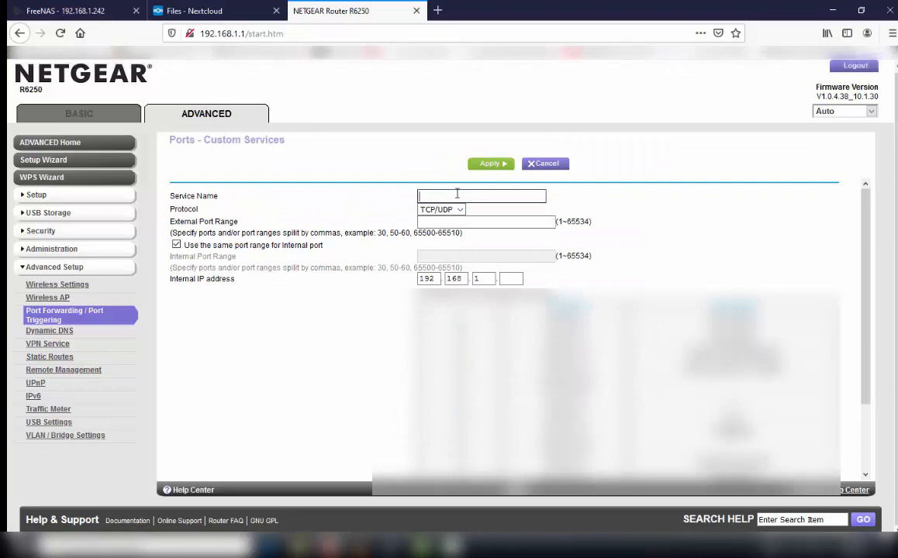
{"action": "type", "text": "next cloud"}
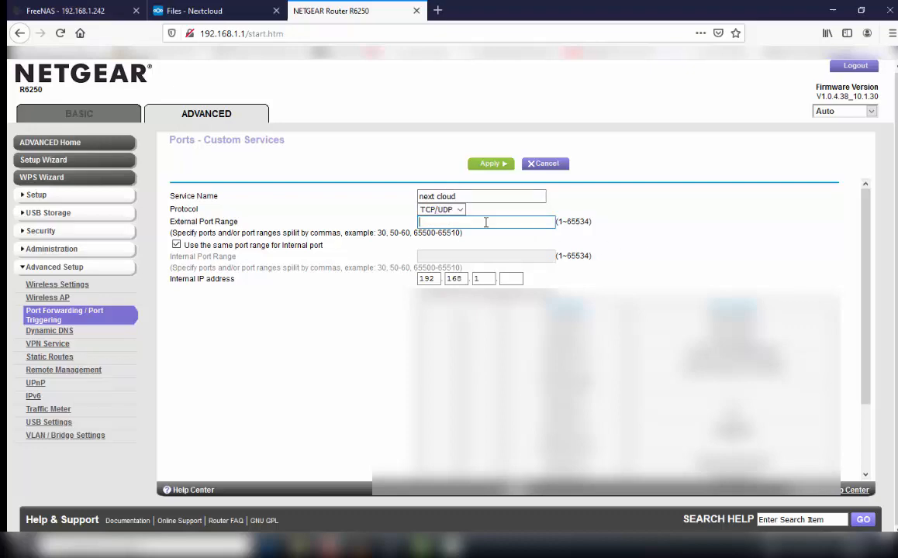
{"action": "type", "text": "8"}
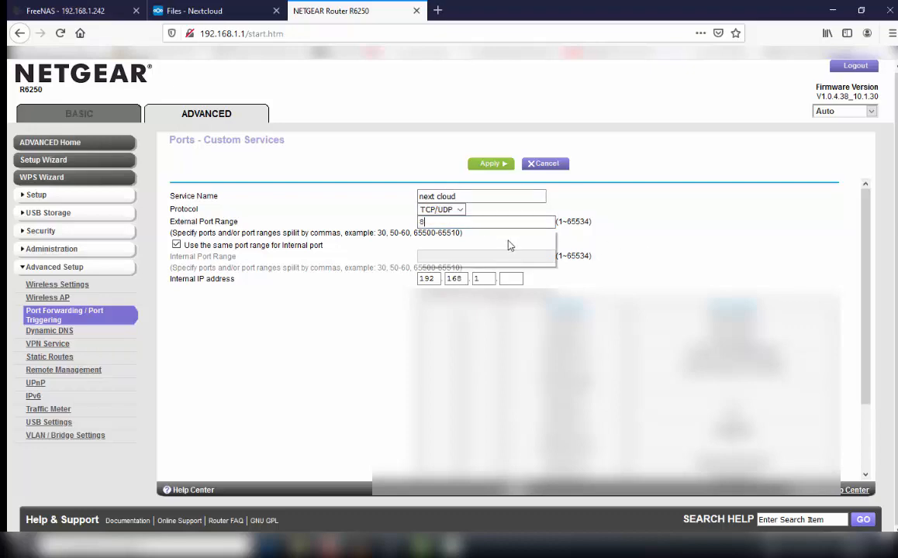
{"action": "type", "text": "0"}
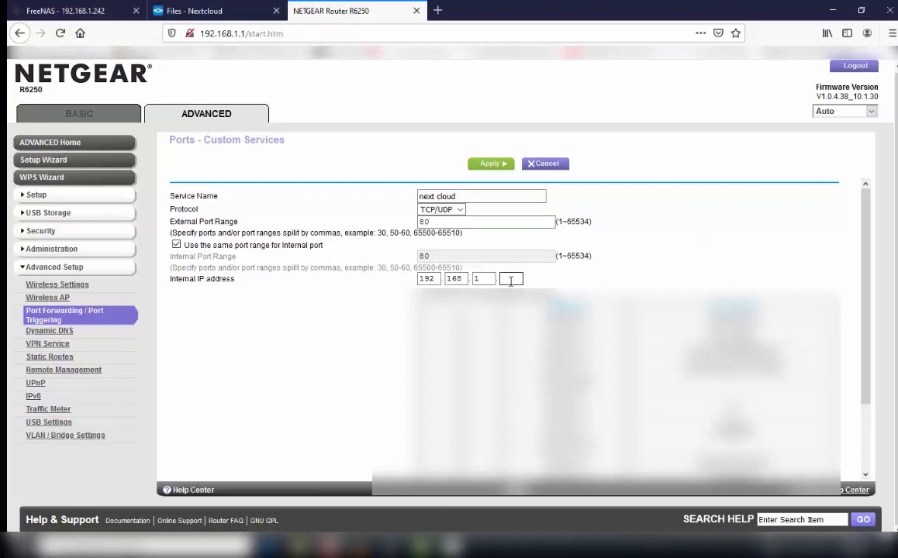
{"action": "scroll", "scroll_direction": "down", "scroll_amount": 3}
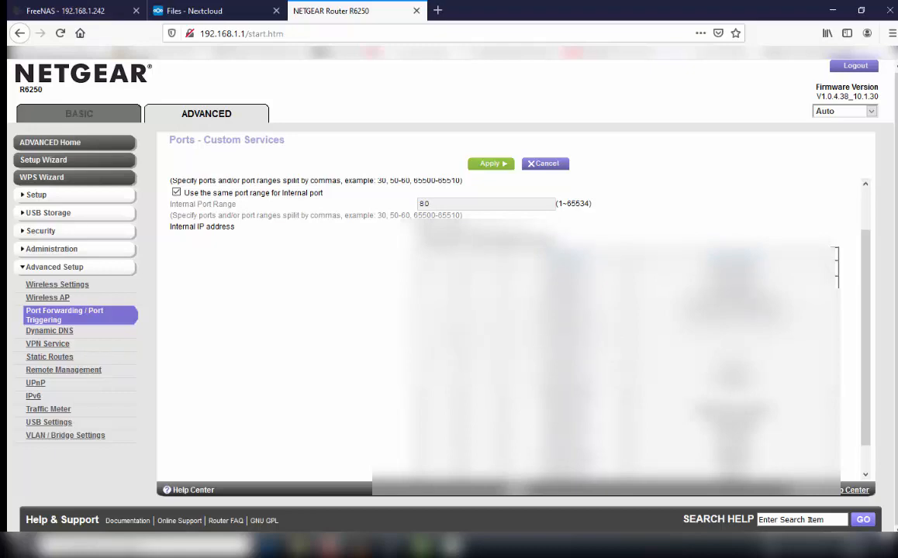
{"action": "scroll", "scroll_direction": "down", "scroll_amount": 3}
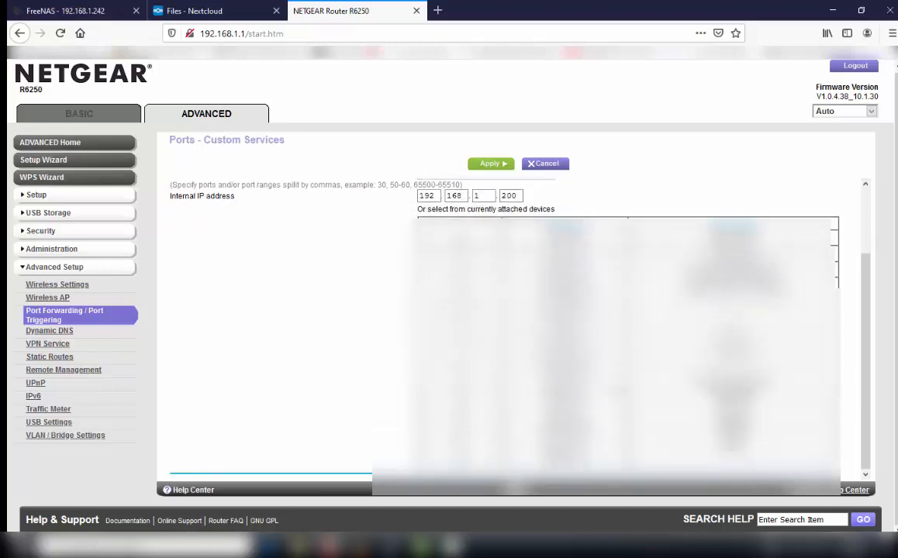
{"action": "left_click", "coordinate": [545, 163]}
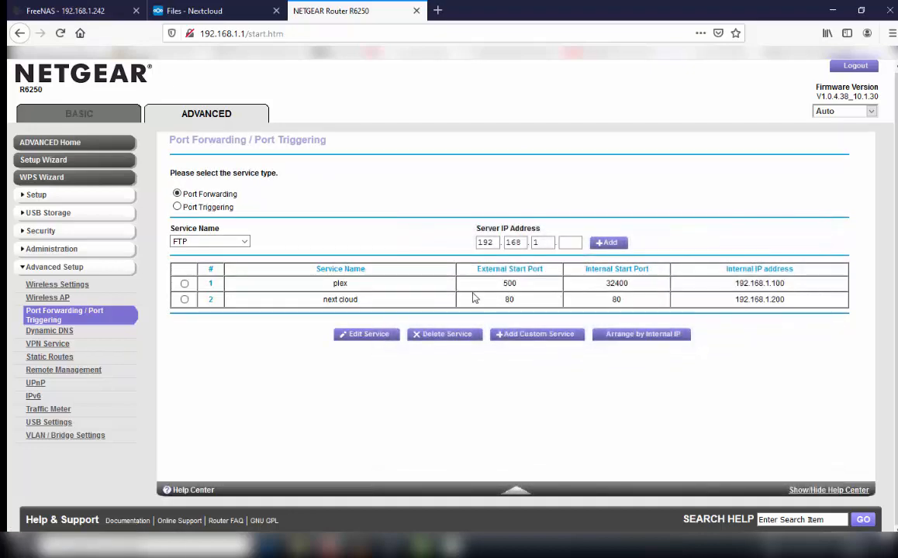
- In the Nextcloud tab, replace local IP 192.168.1.200 in the address with the public IP
{"action": "left_click", "coordinate": [218, 10]}
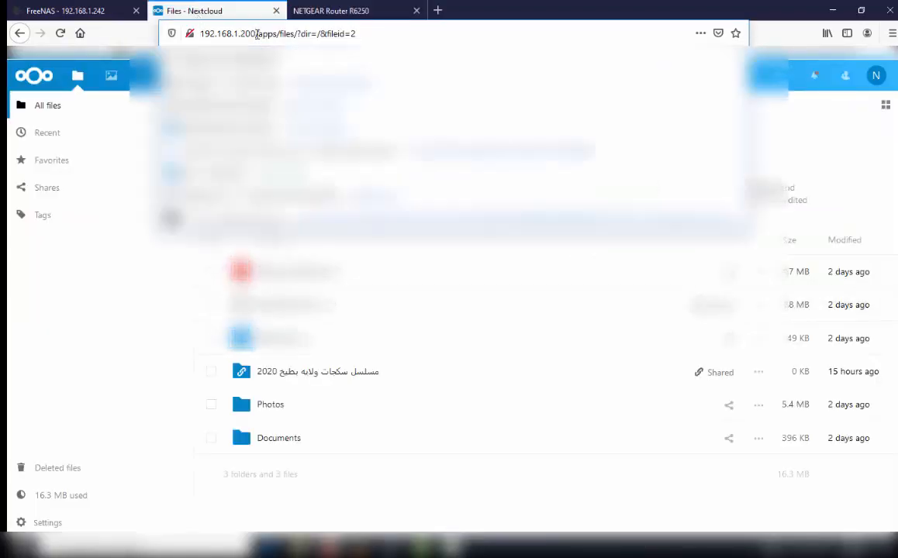
{"action": "double_click", "coordinate": [227, 33]}
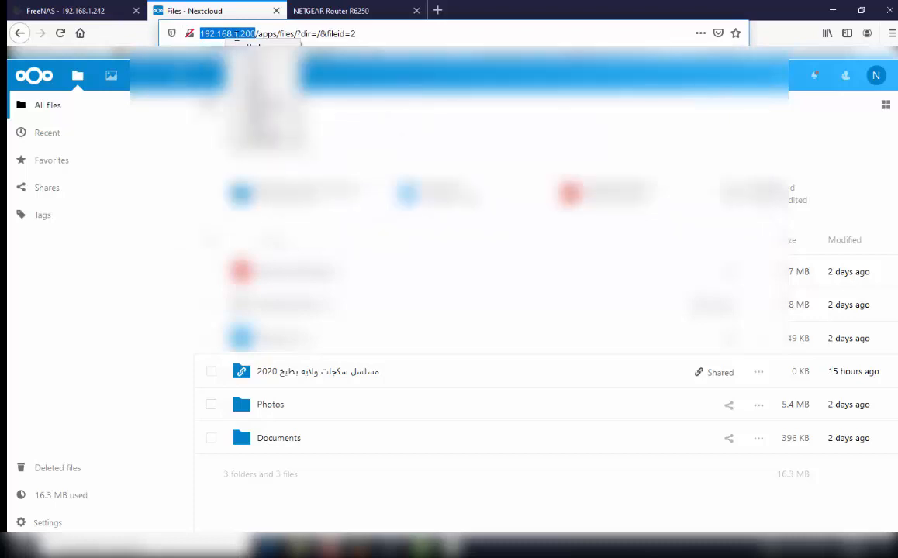
{"action": "right_click", "coordinate": [228, 34]}
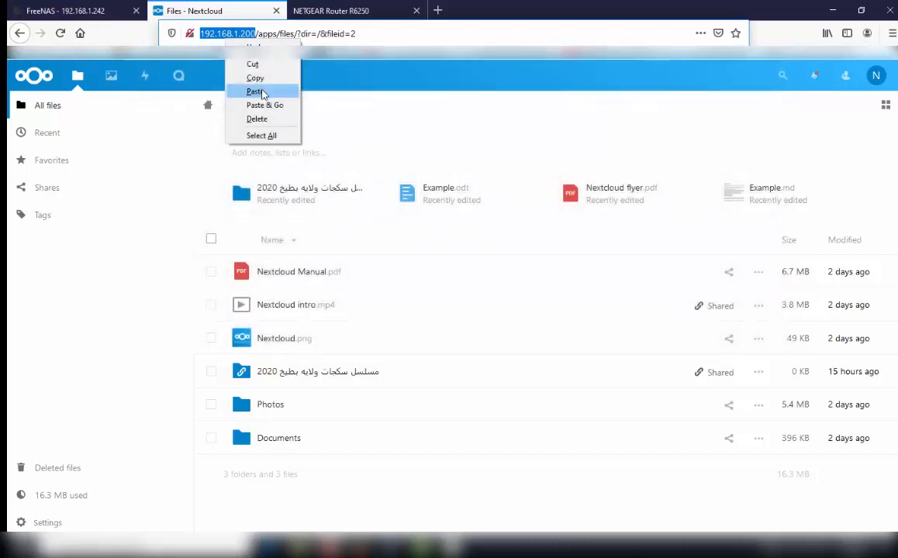
{"action": "left_click", "coordinate": [254, 92]}
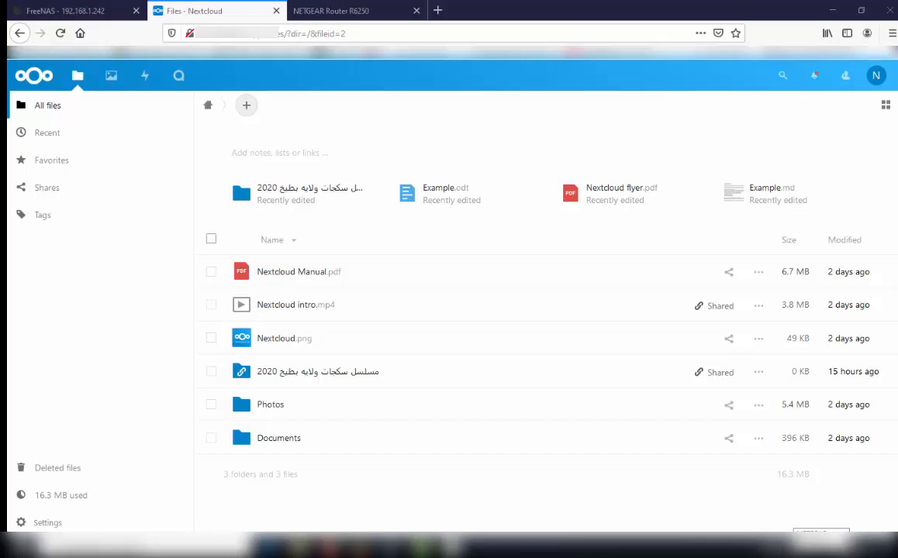
{"action": "mouse_move", "coordinate": [884, 103]}
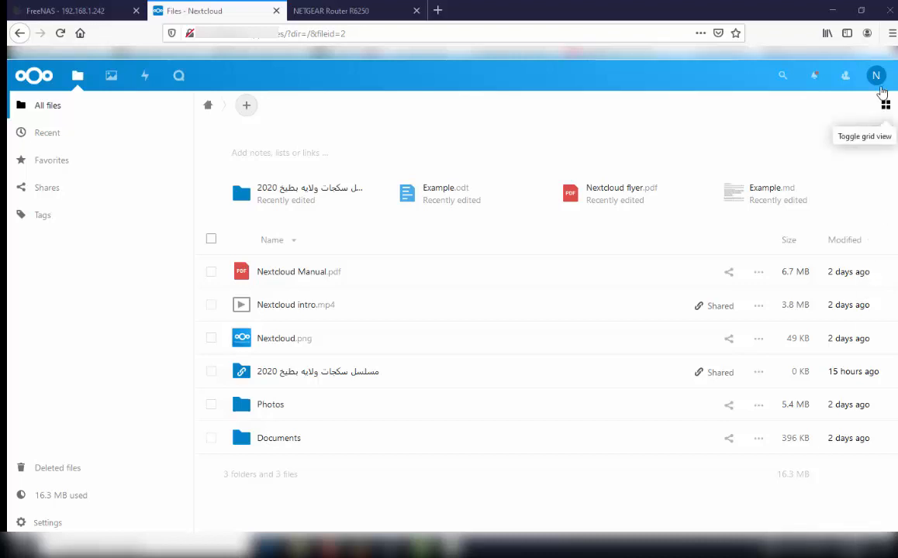
{"action": "mouse_move", "coordinate": [875, 75]}
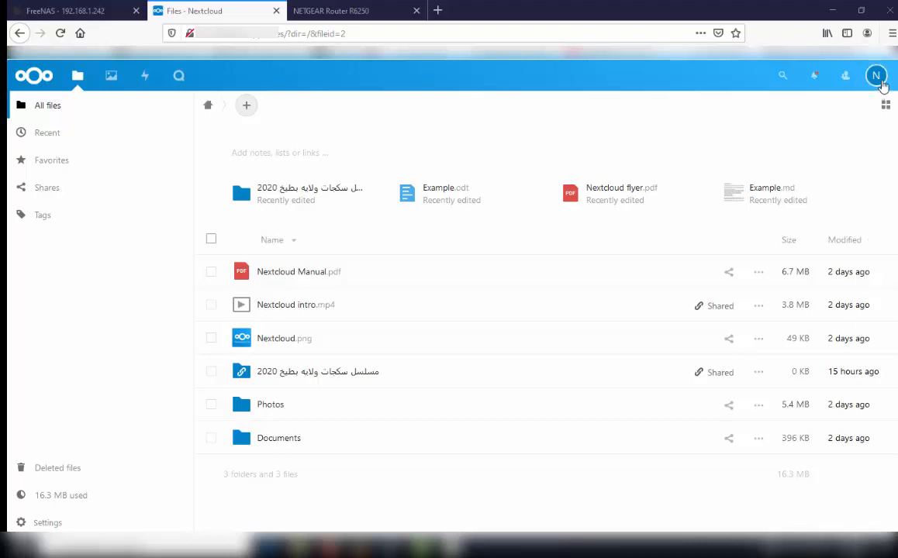